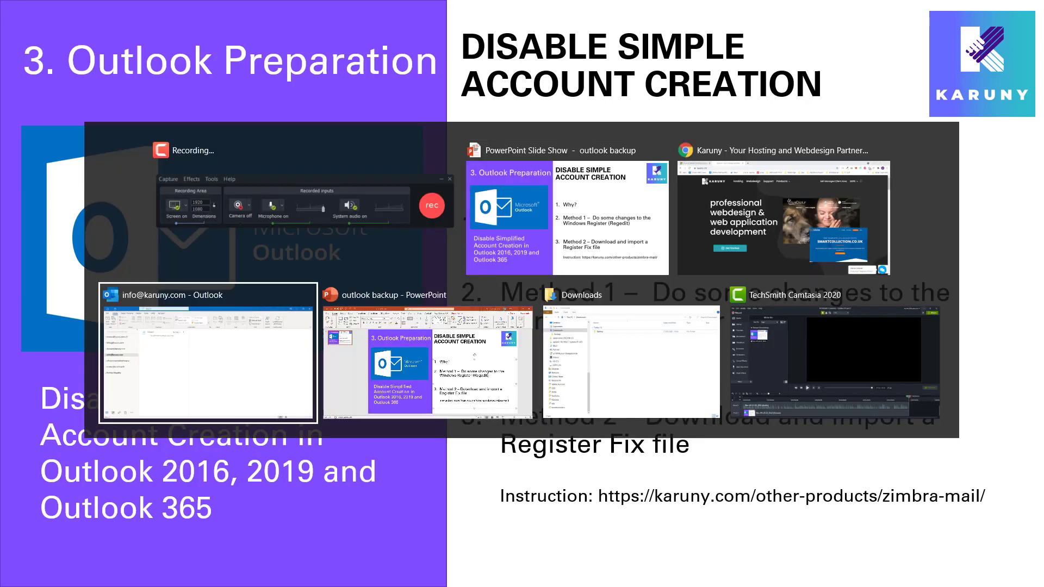
Switch from the PowerPoint slideshow to the Outlook mailbox window.
left_click(208, 356)
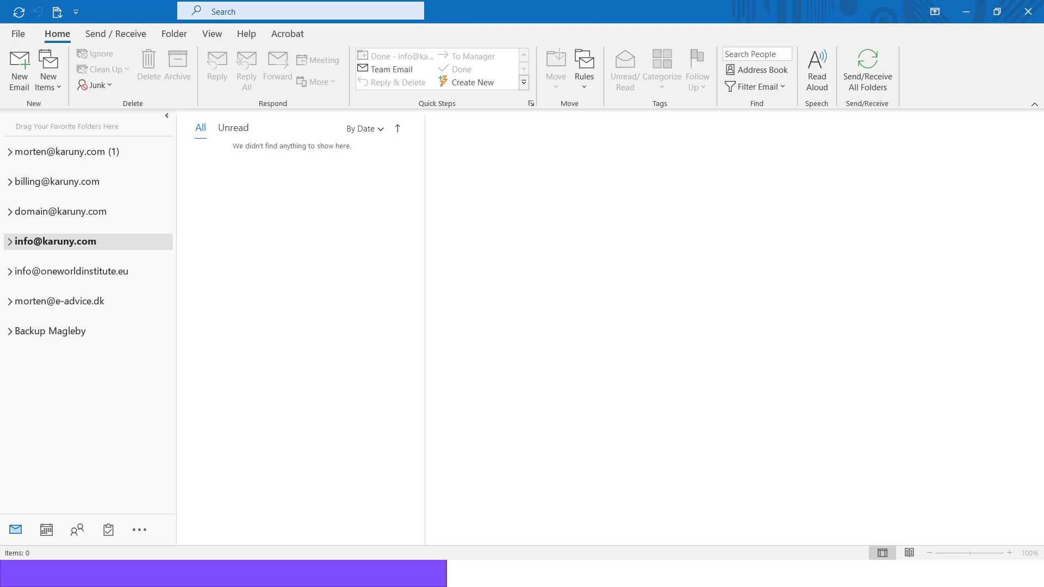
mouse_move(230, 246)
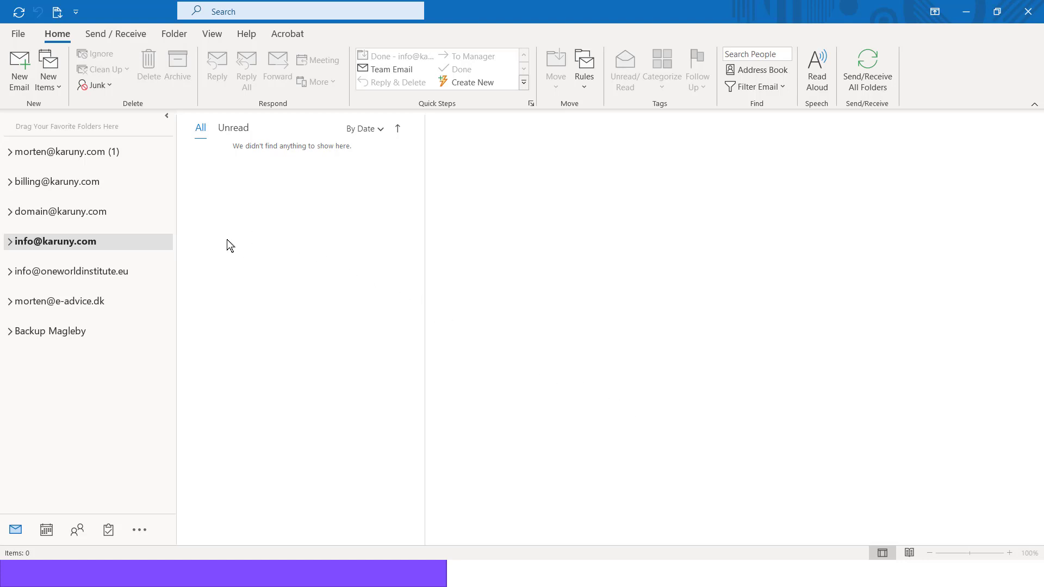
mouse_move(16, 35)
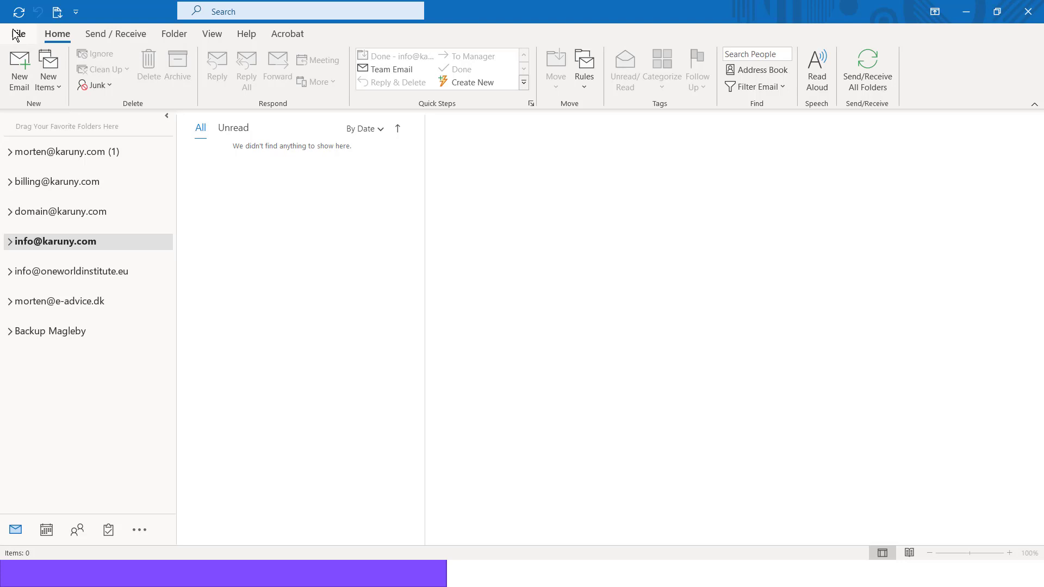
Show Outlook's simplified email-only Add Account window from Account Settings, then switch windows.
left_click(18, 33)
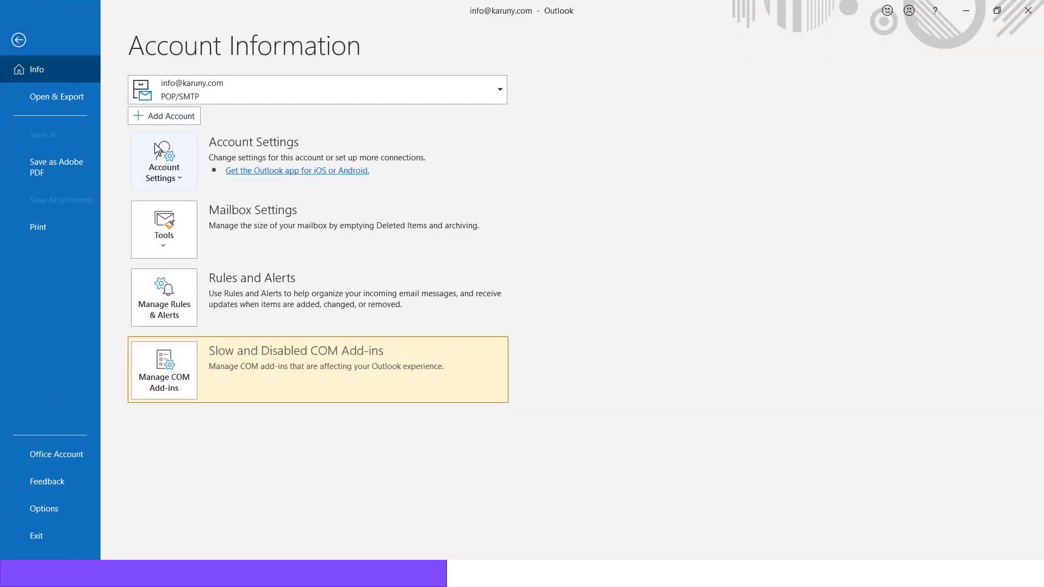
left_click(163, 160)
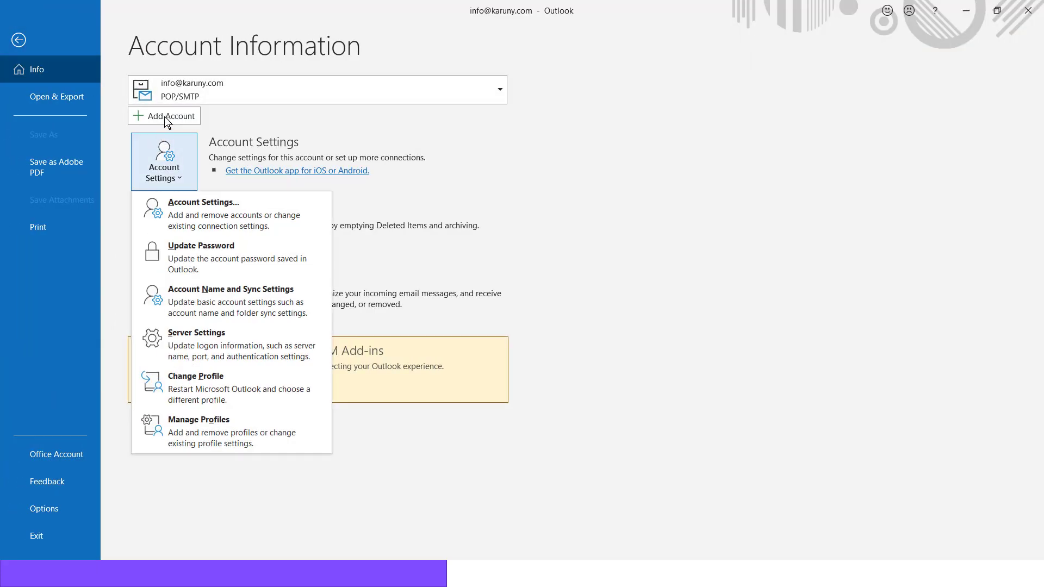
left_click(170, 116)
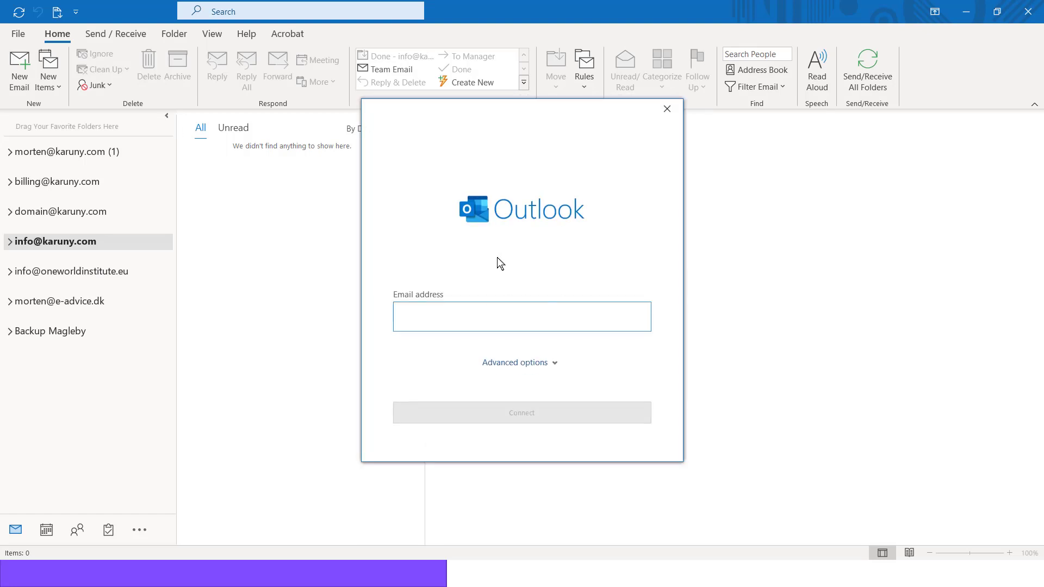
left_click(521, 315)
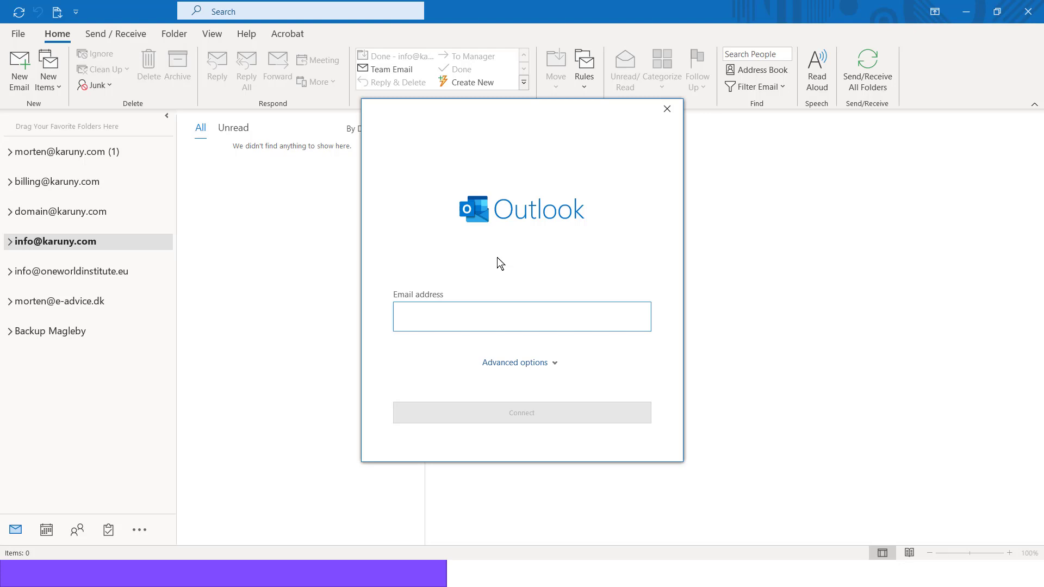
key("alt+tab")
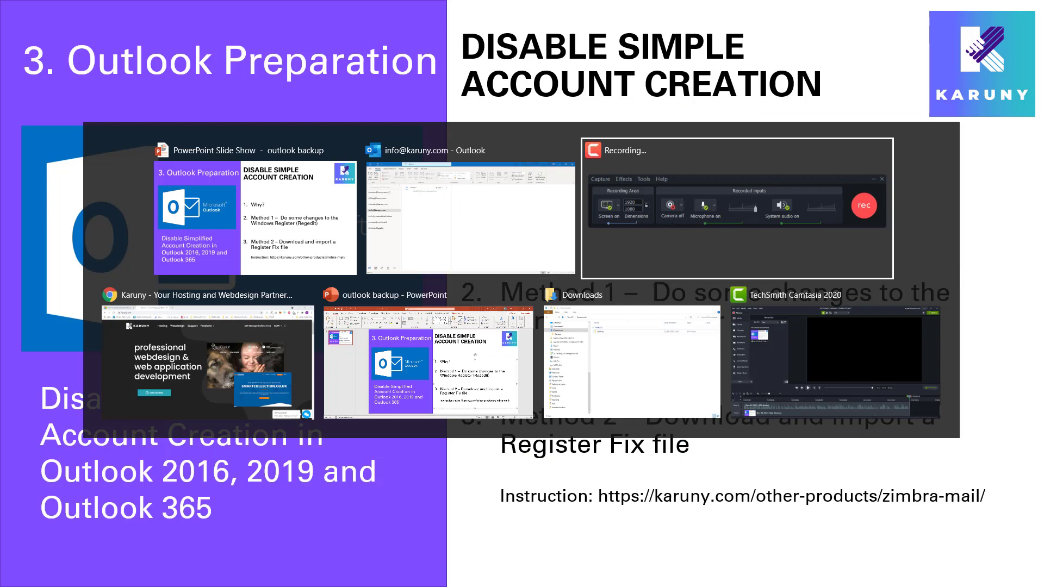
Open Karuny's Zimbra Mail product page and scroll to 'Prepare Outlook for Zimbra Exchange'.
left_click(203, 362)
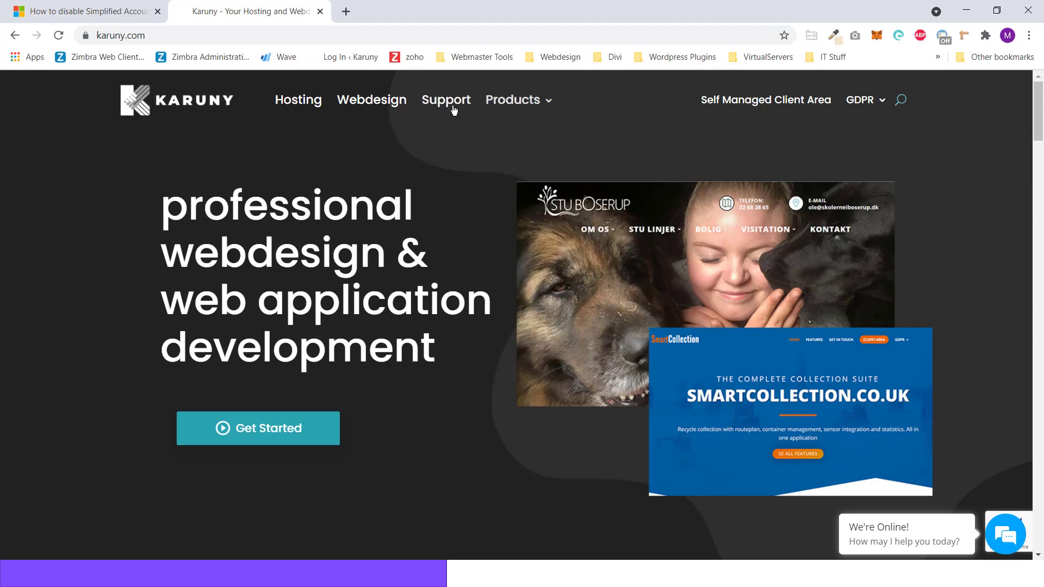
left_click(518, 100)
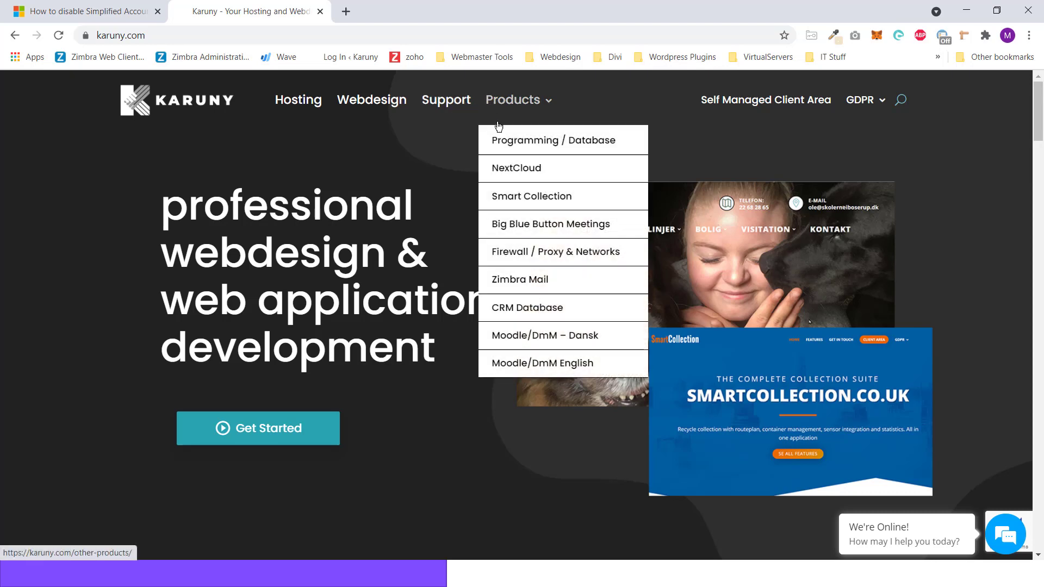
mouse_move(519, 279)
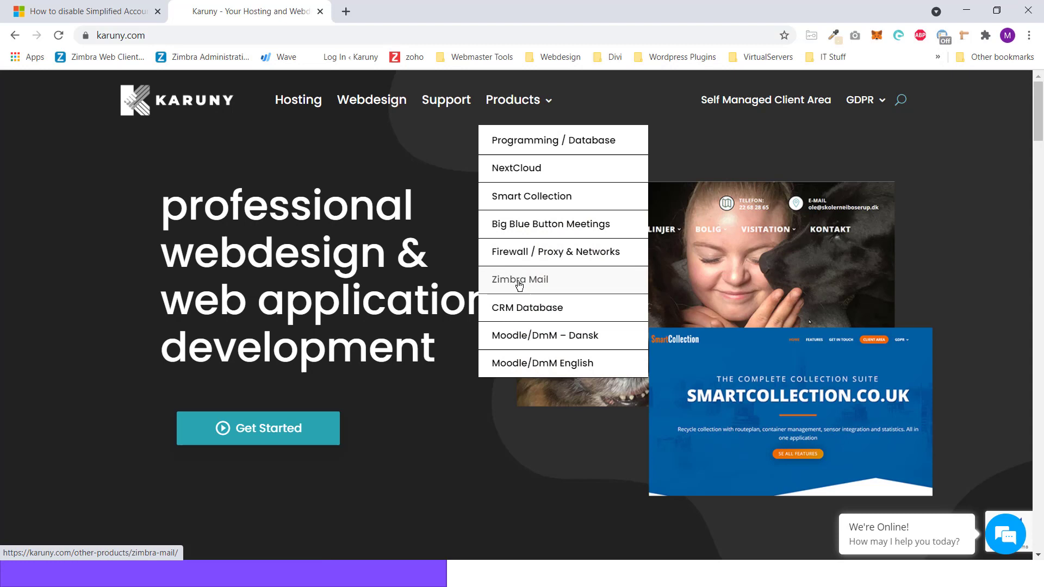
left_click(519, 280)
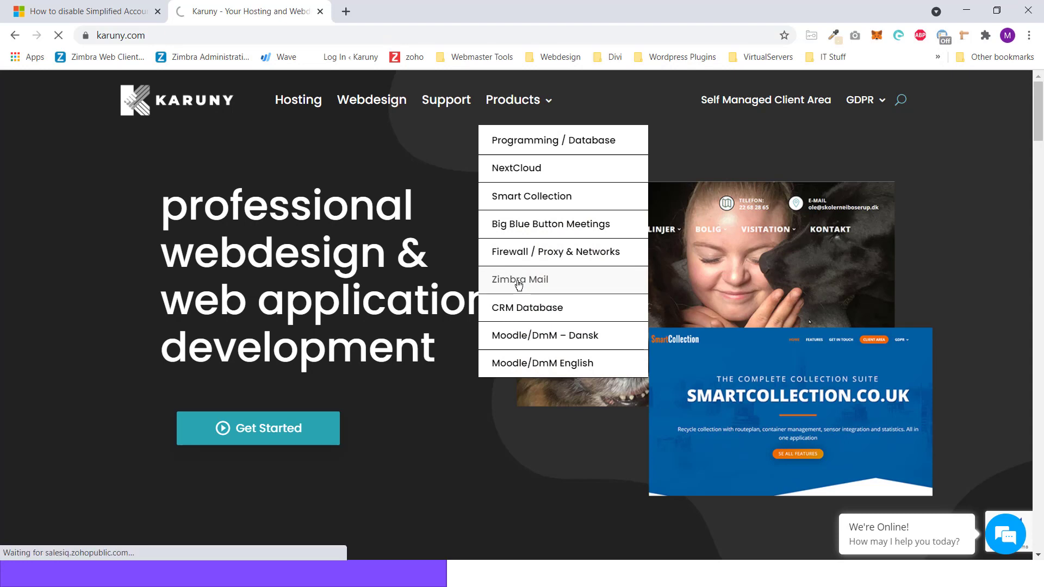
left_click(519, 280)
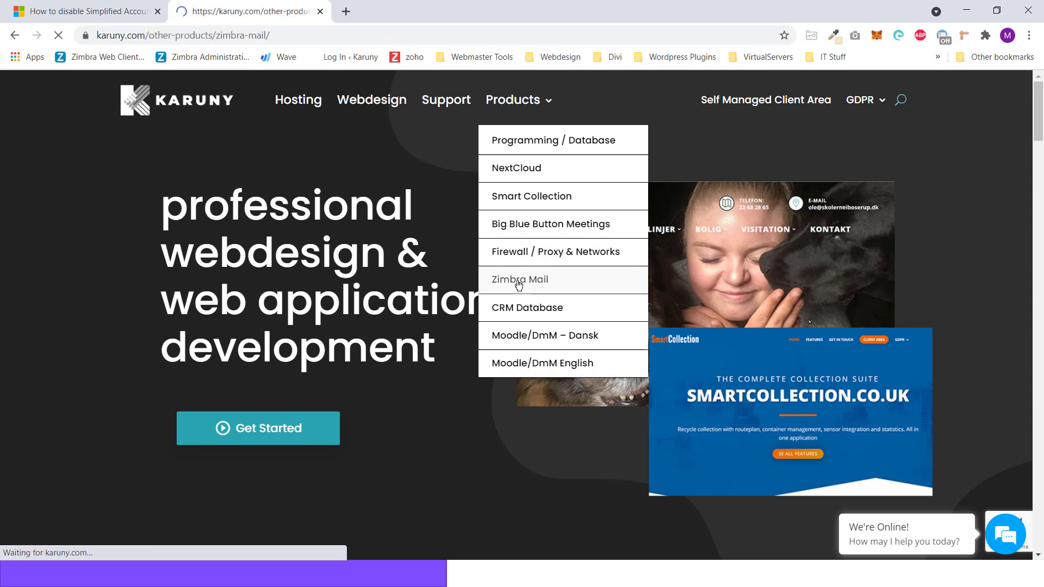
left_click(519, 279)
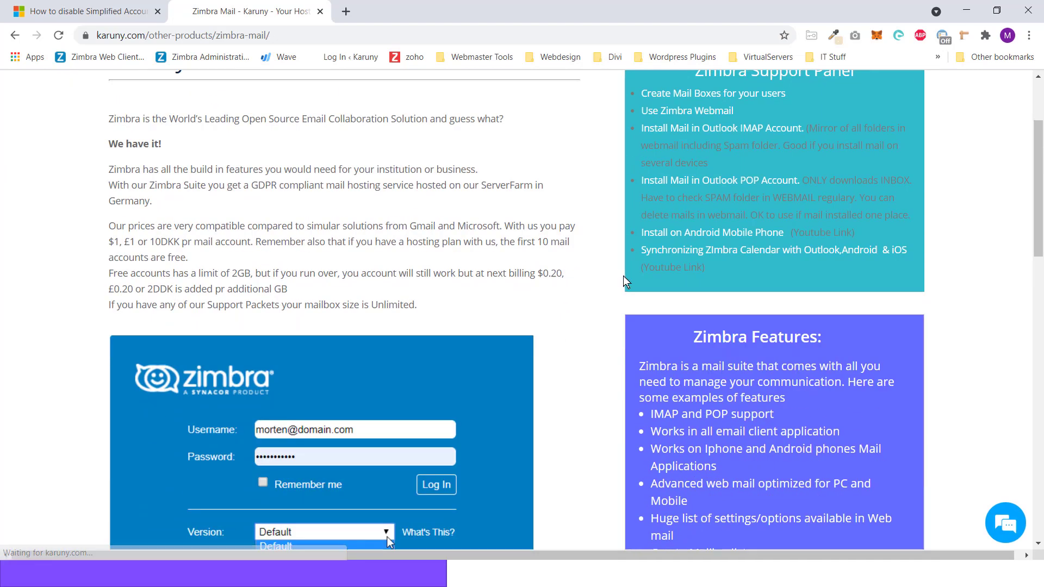
scroll("down", 3)
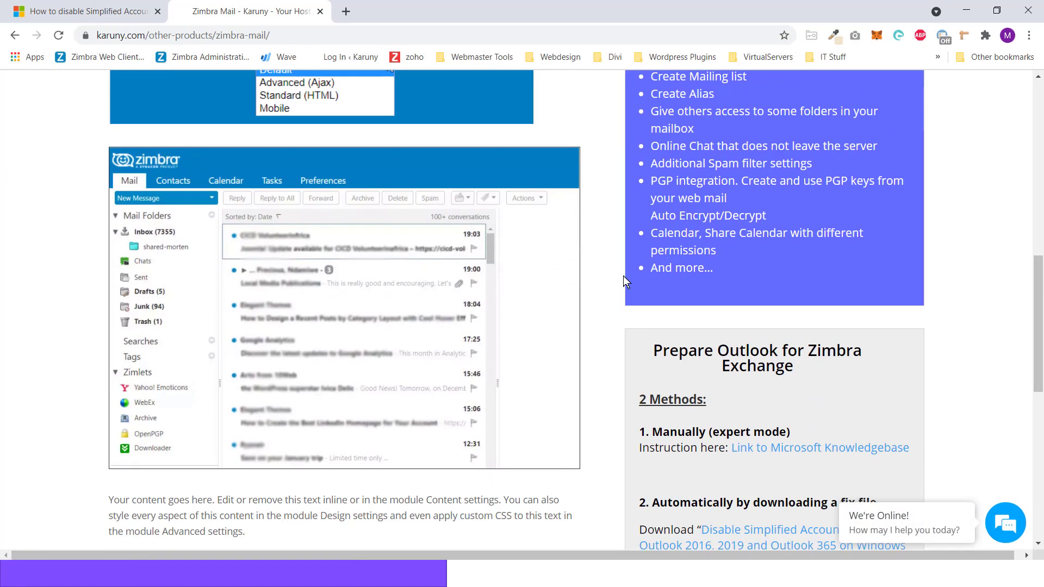
scroll("down", 3)
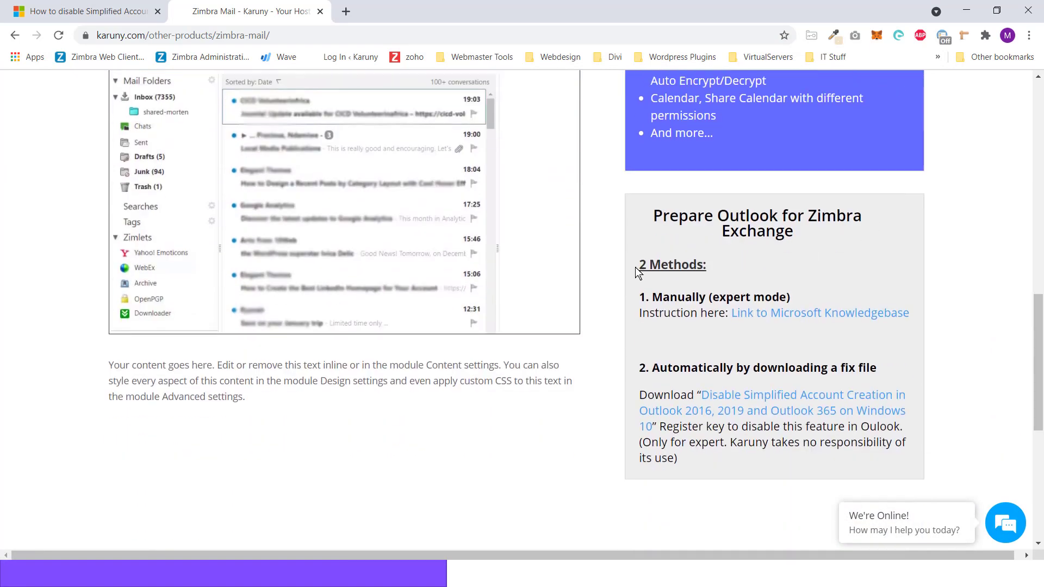
mouse_move(708, 383)
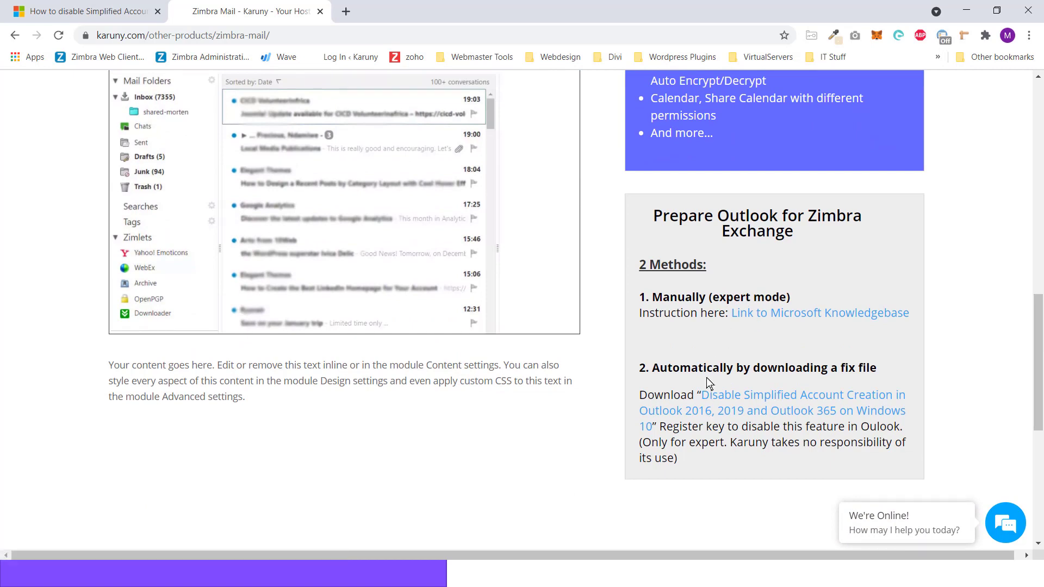
mouse_move(745, 318)
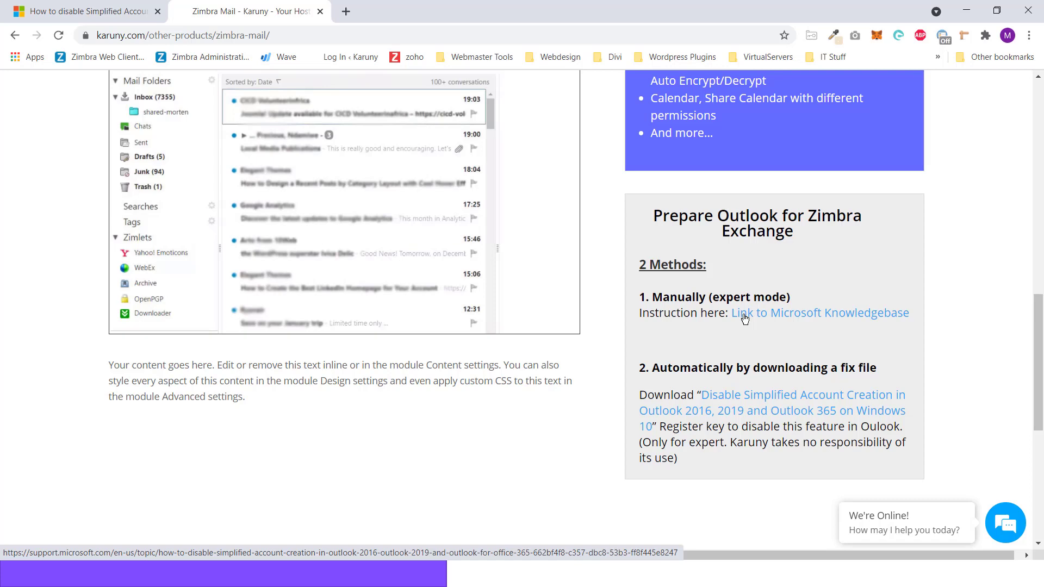
Review registry steps 3–8 in Microsoft's Simplified Account Creation article, then return to Zimbra Mail.
left_click(820, 313)
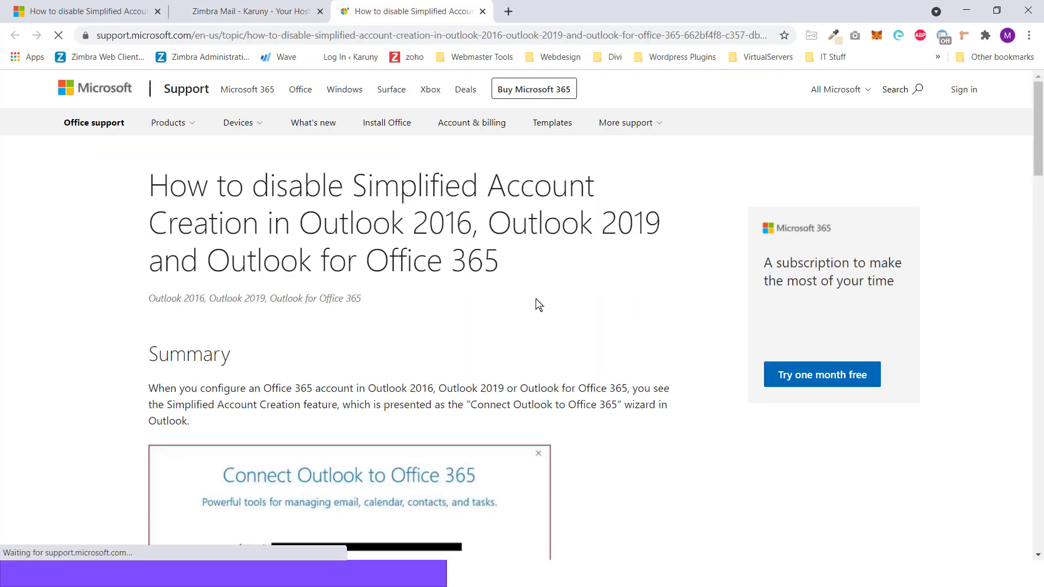
scroll("down", 3)
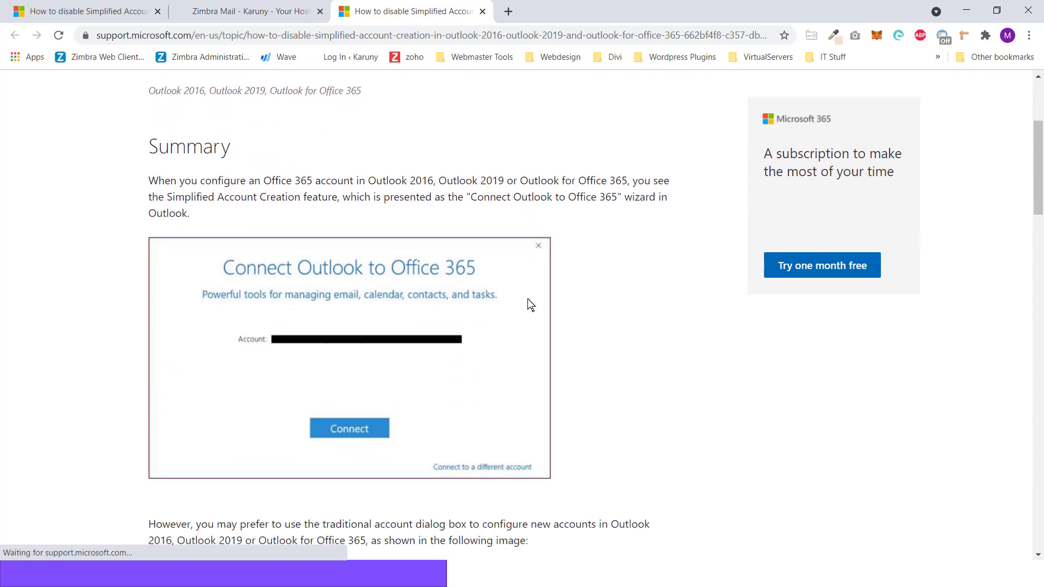
scroll("down", 3)
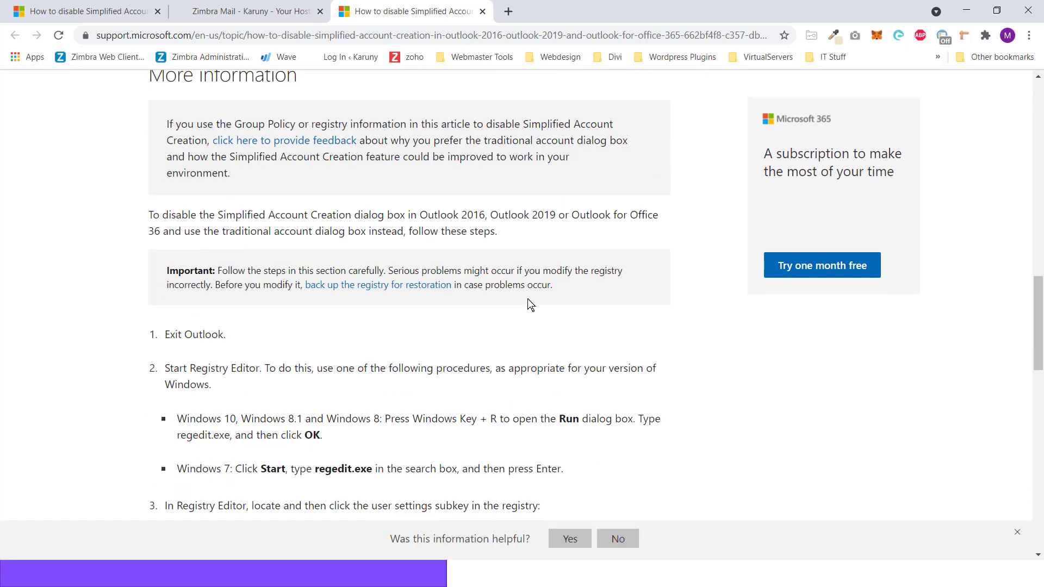
scroll("down", 3)
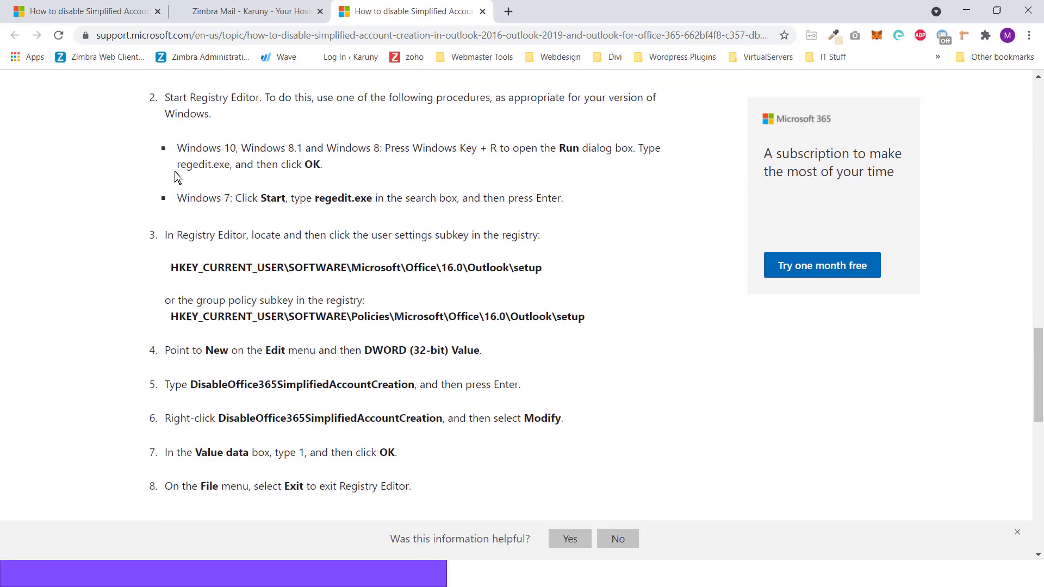
left_click_drag(177, 147, 323, 164)
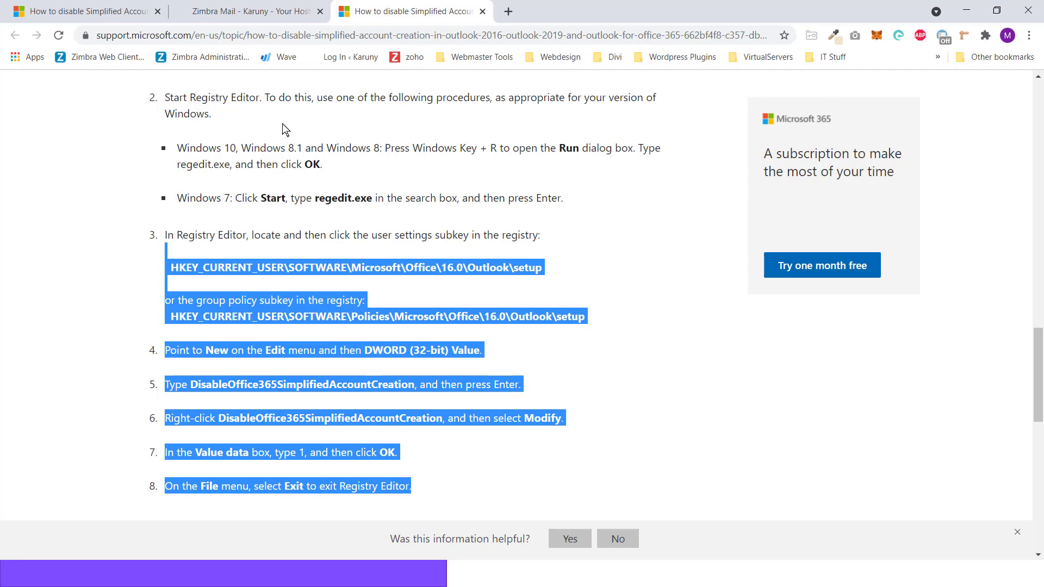
left_click(249, 12)
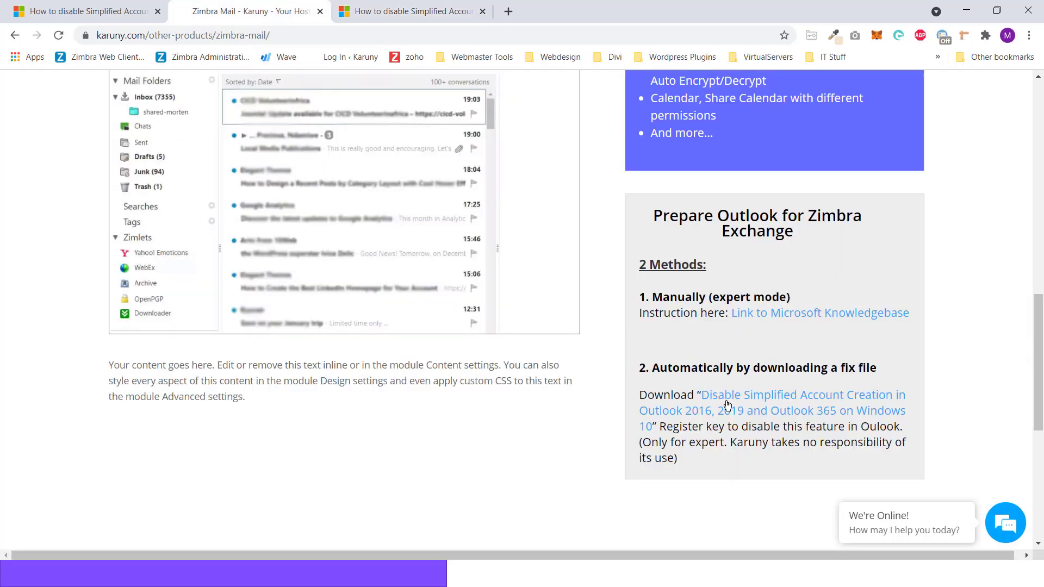
mouse_move(670, 392)
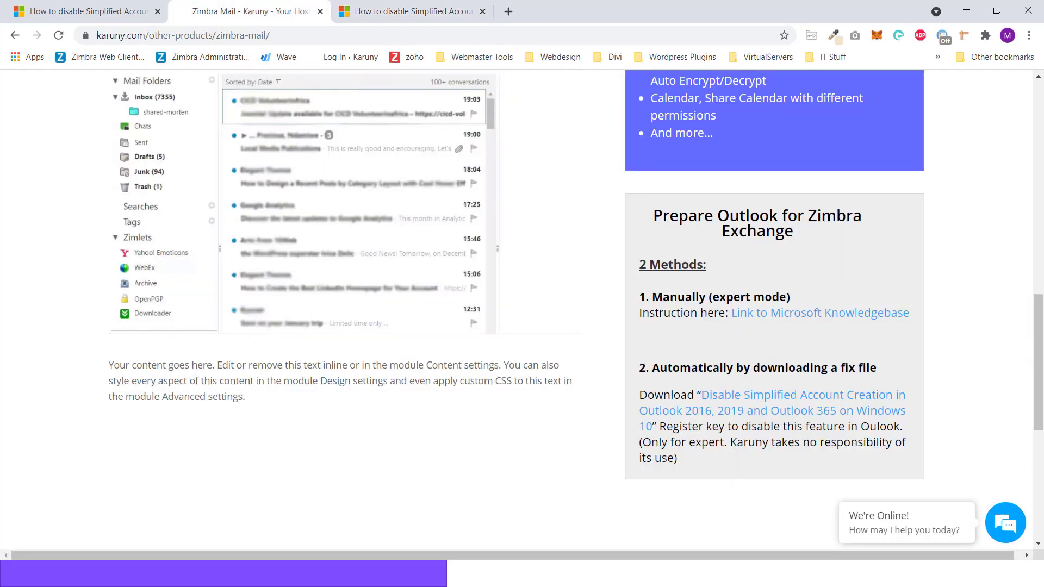
mouse_move(719, 403)
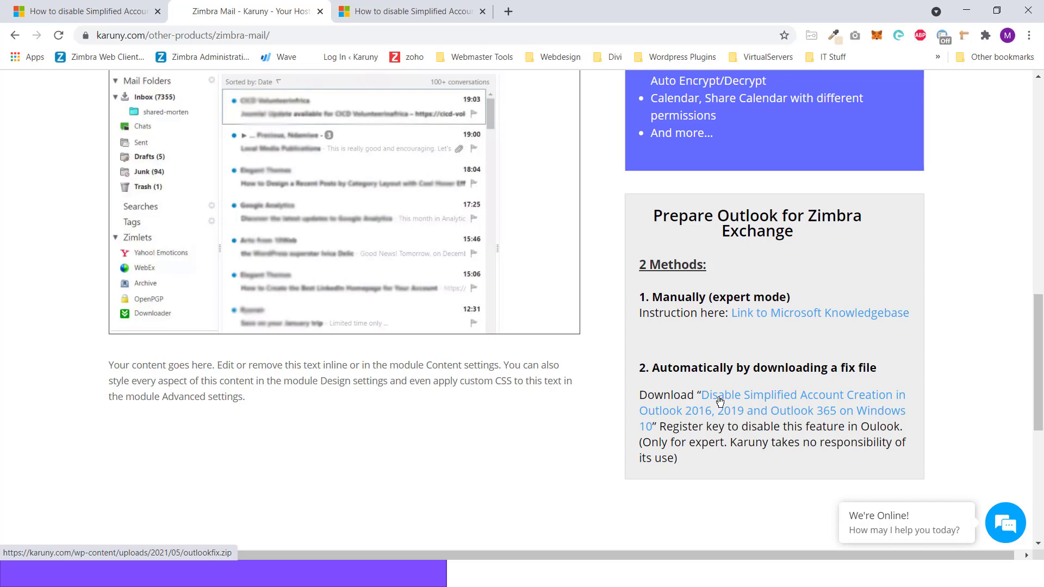
mouse_move(737, 400)
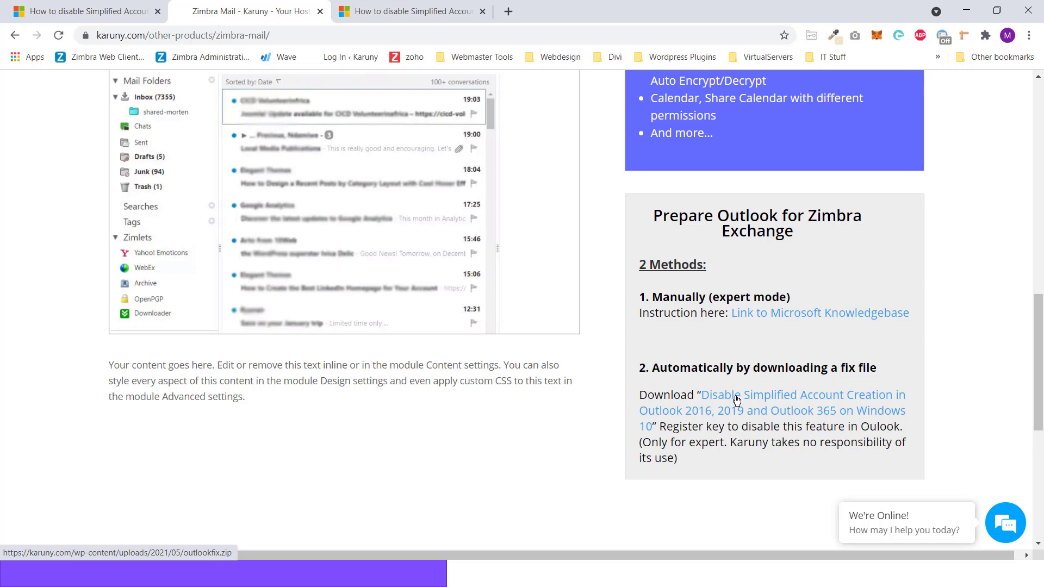
mouse_move(753, 439)
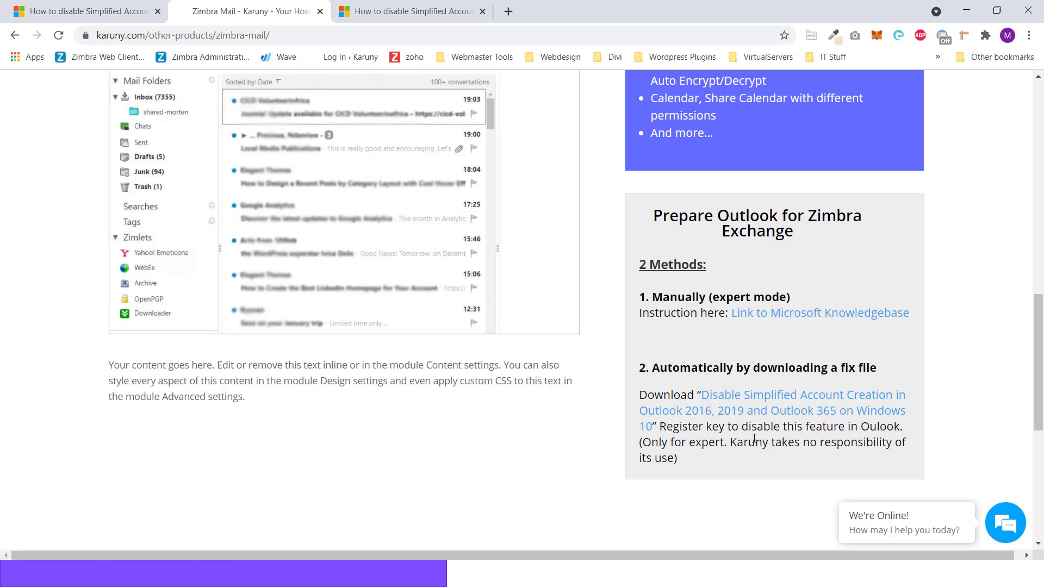
mouse_move(745, 421)
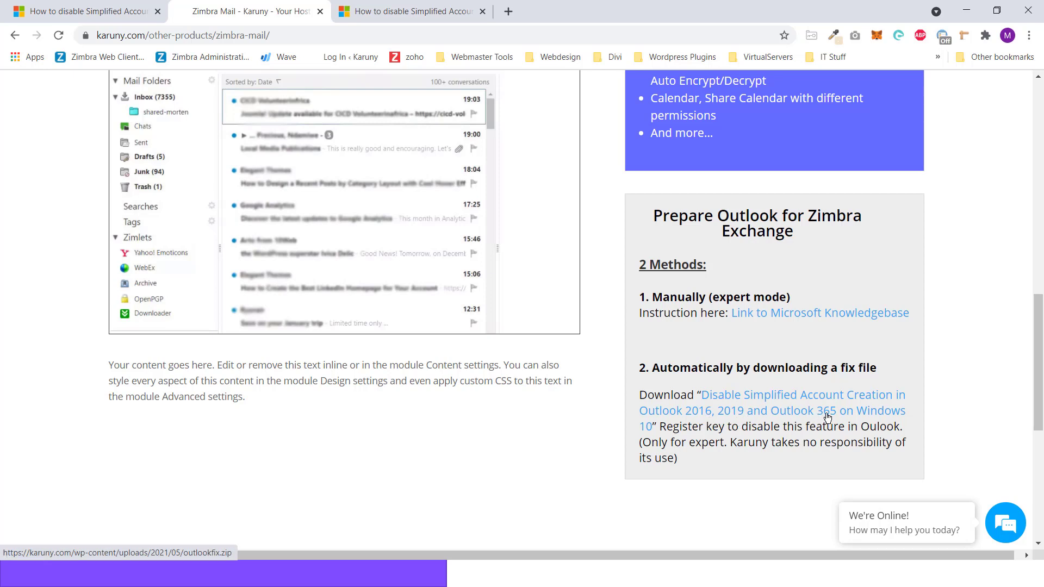
mouse_move(824, 418)
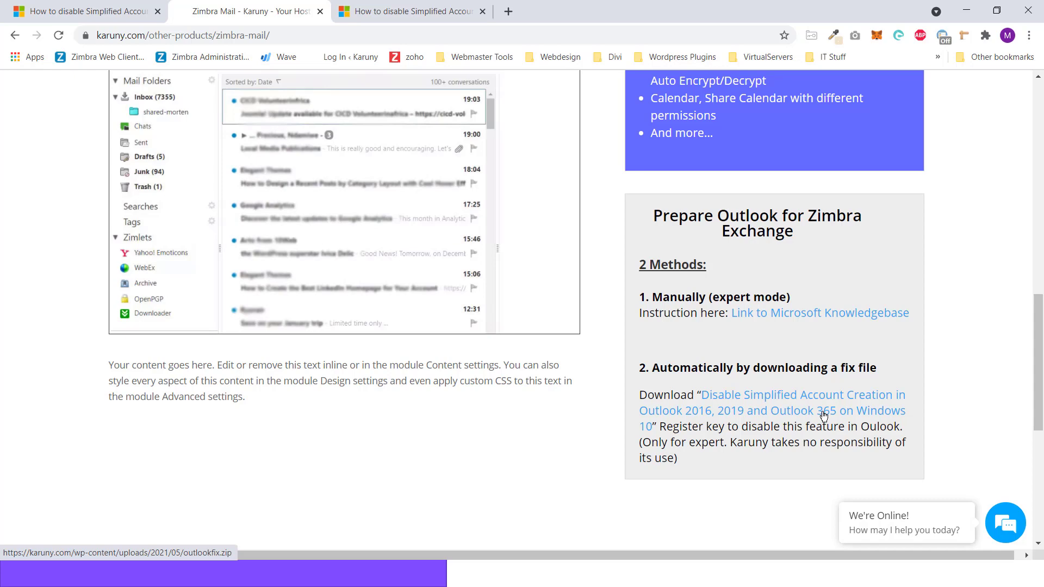
mouse_move(769, 399)
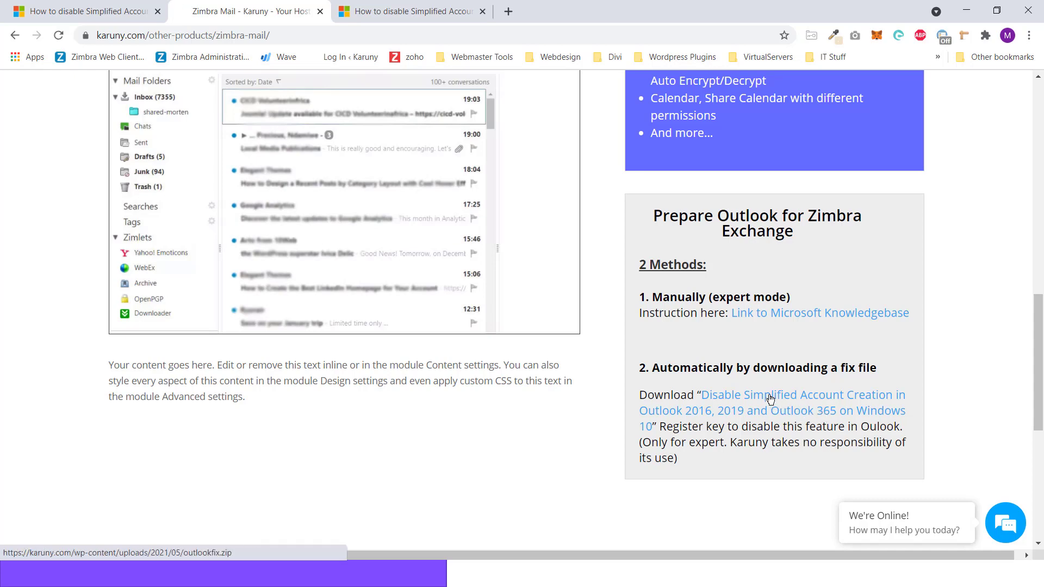
Dismiss the WinRAR licence reminder and close the outlookfix.zip archive window.
left_click(771, 403)
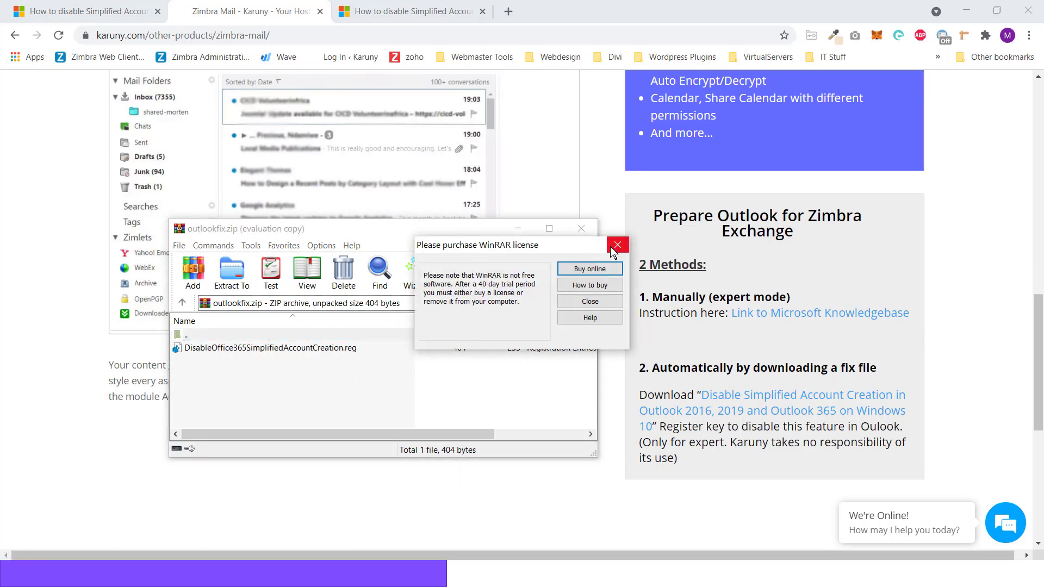
left_click(616, 246)
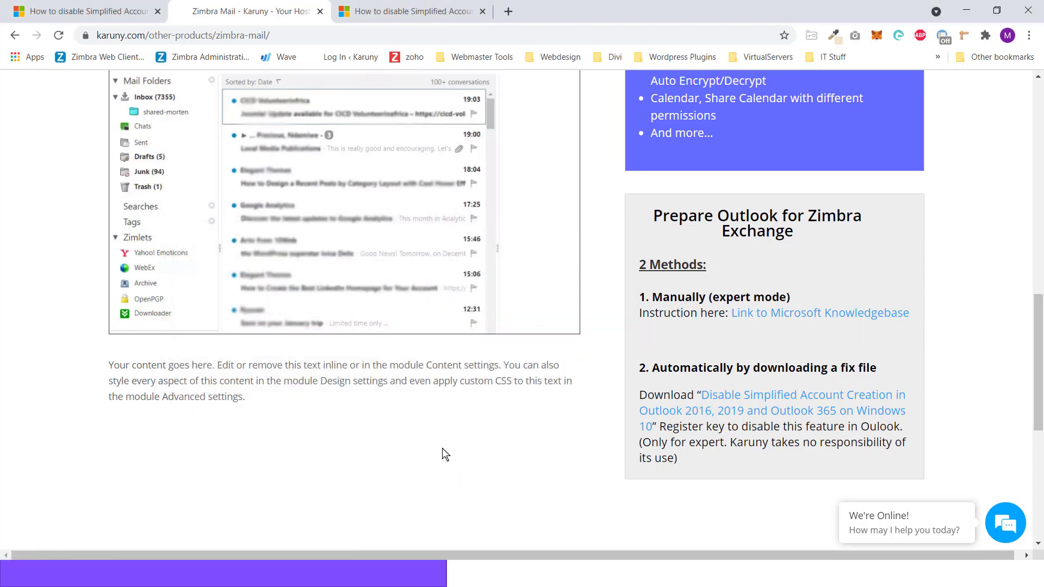
key("alt+tab")
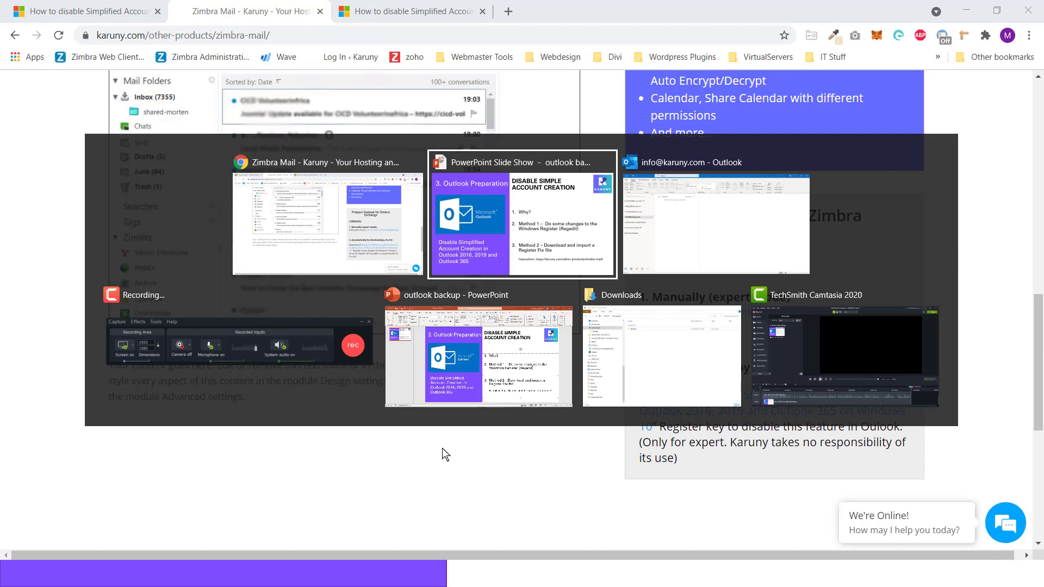
Extract outlookfix.zip in Downloads into a Downloads\outlookfix folder.
left_click(661, 356)
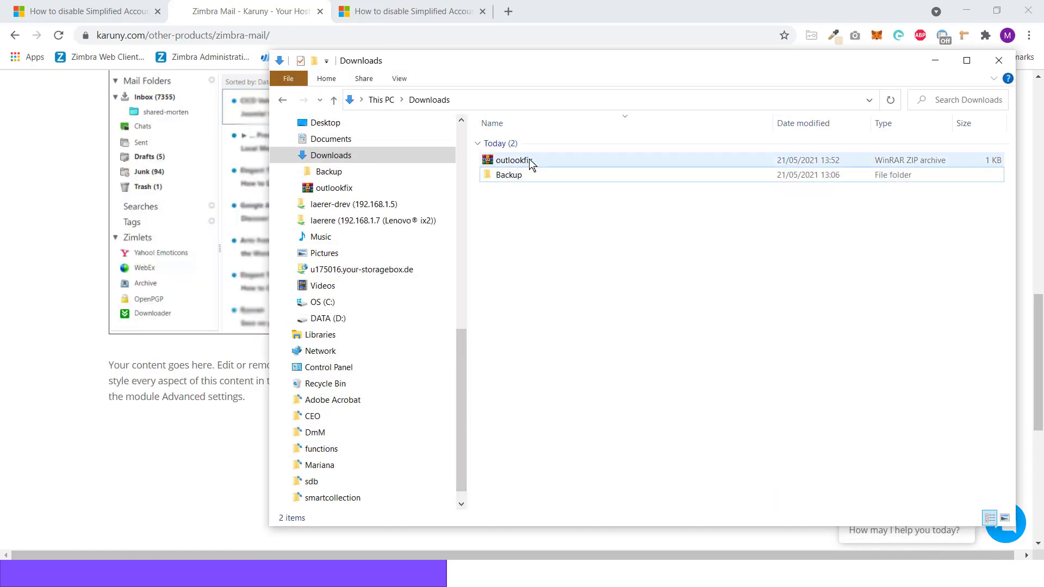
left_click(512, 160)
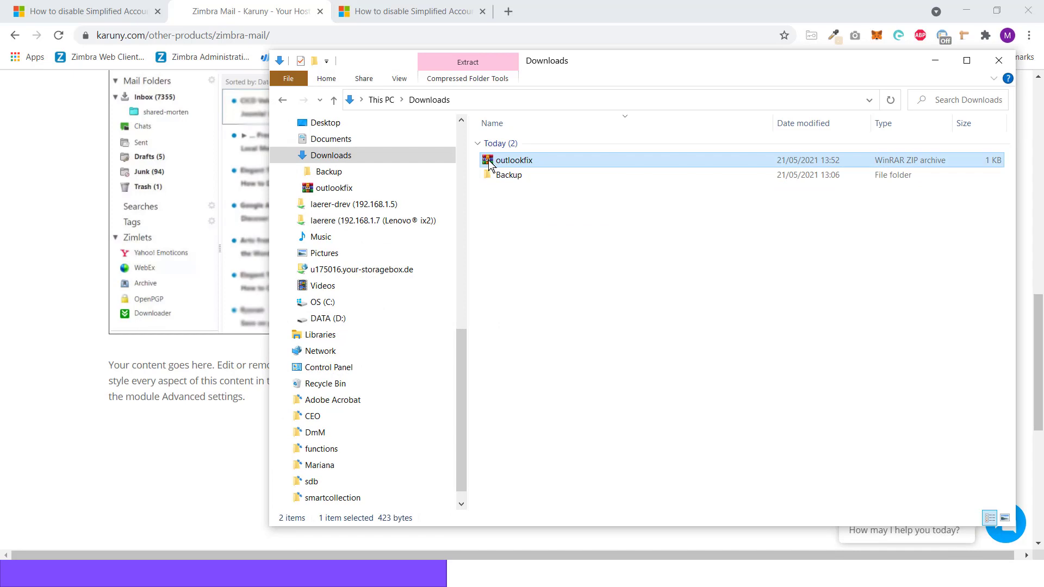
mouse_move(509, 165)
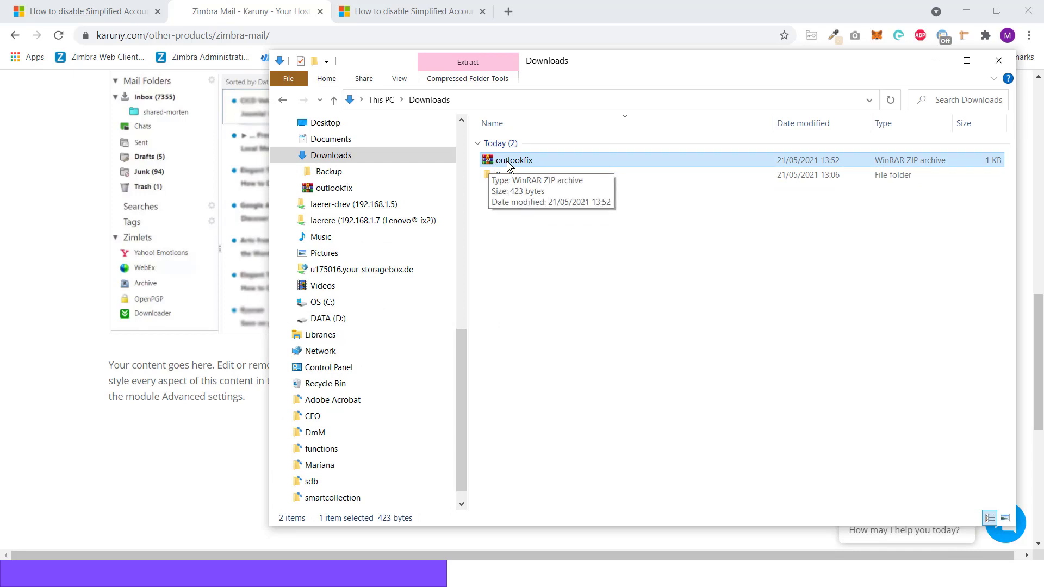
right_click(513, 160)
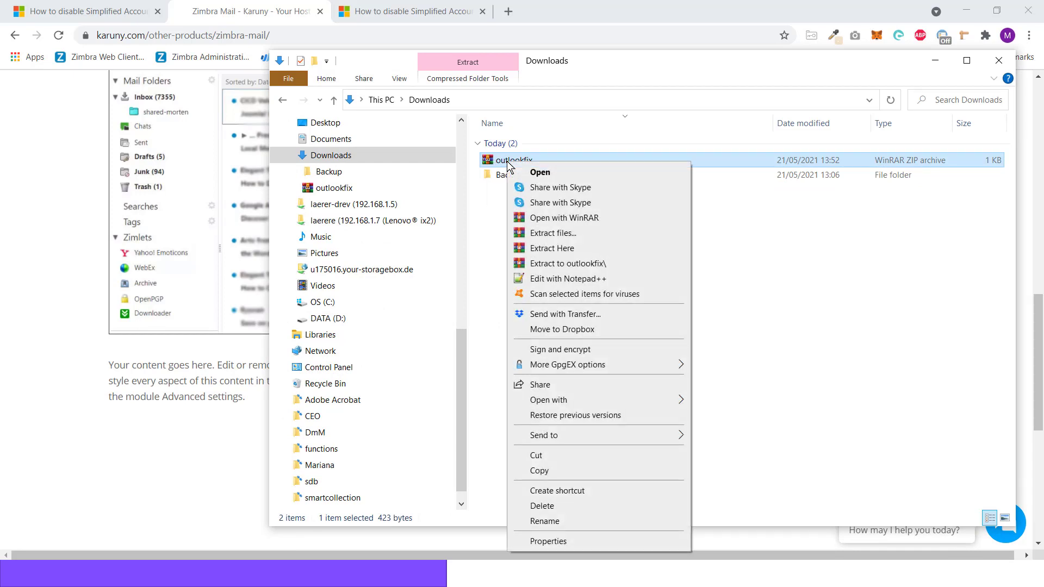
mouse_move(582, 245)
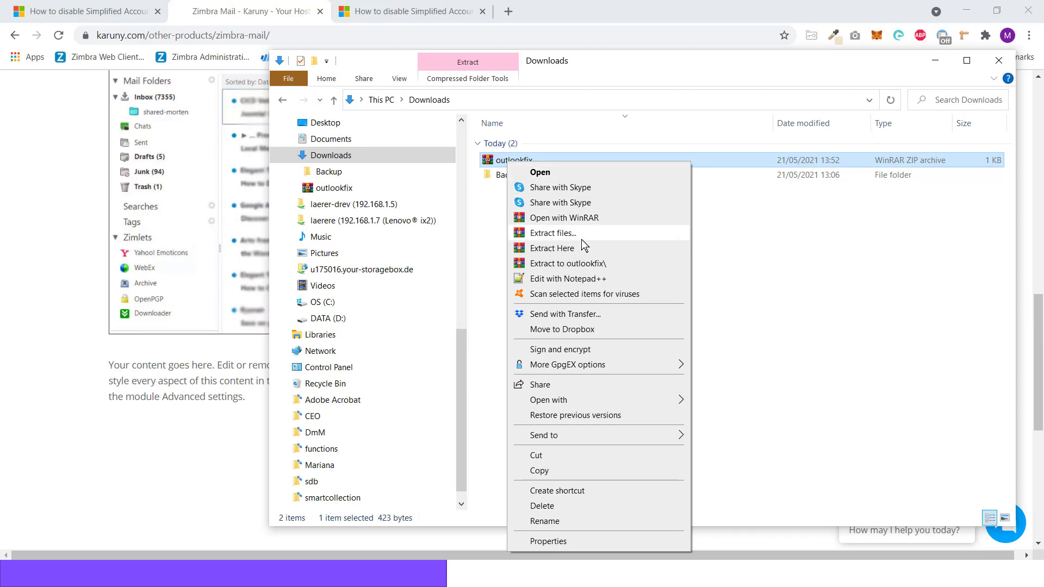
mouse_move(591, 237)
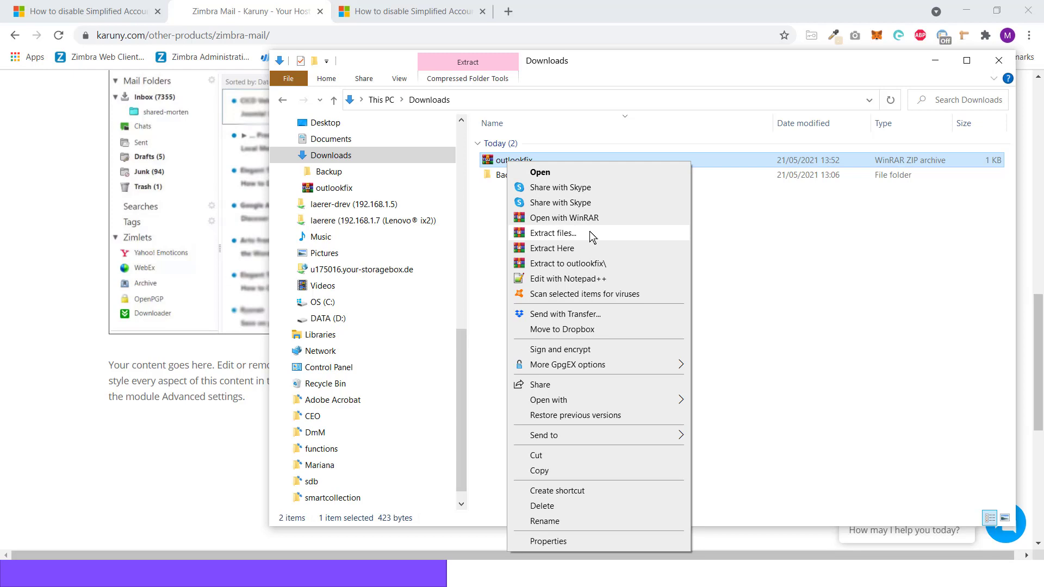
mouse_move(558, 241)
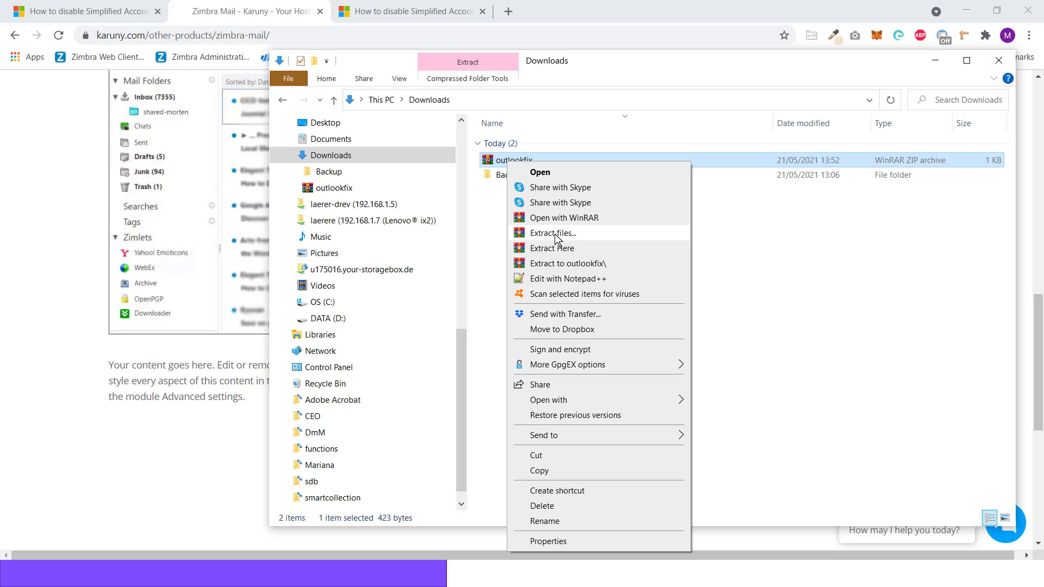
mouse_move(562, 241)
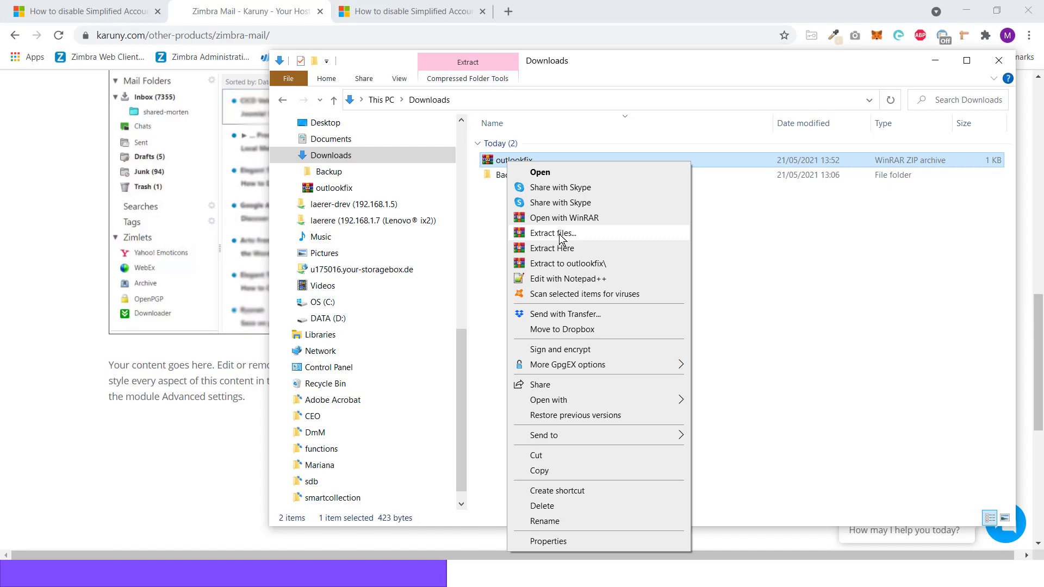
left_click(552, 233)
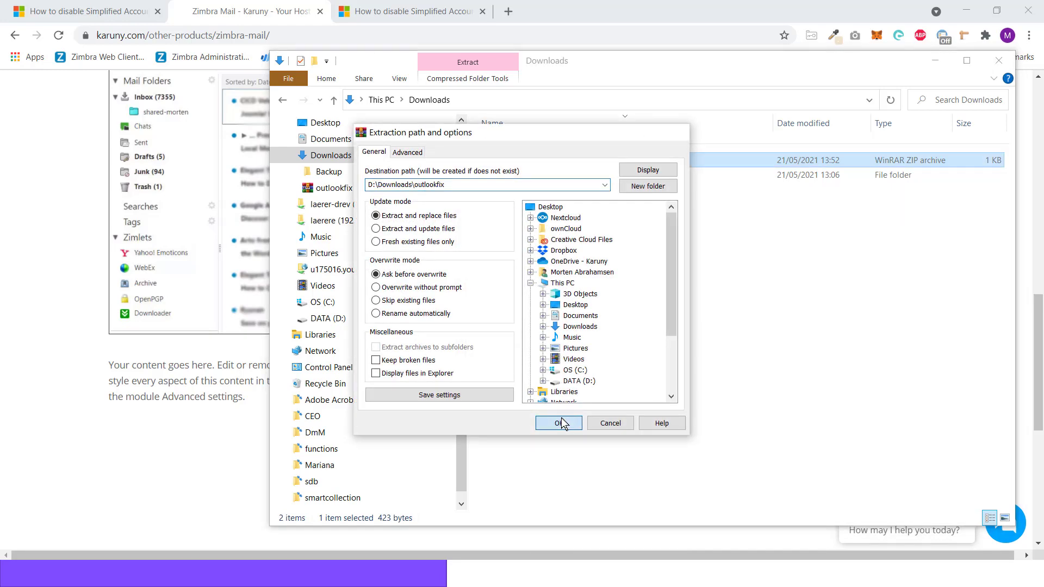
left_click(558, 423)
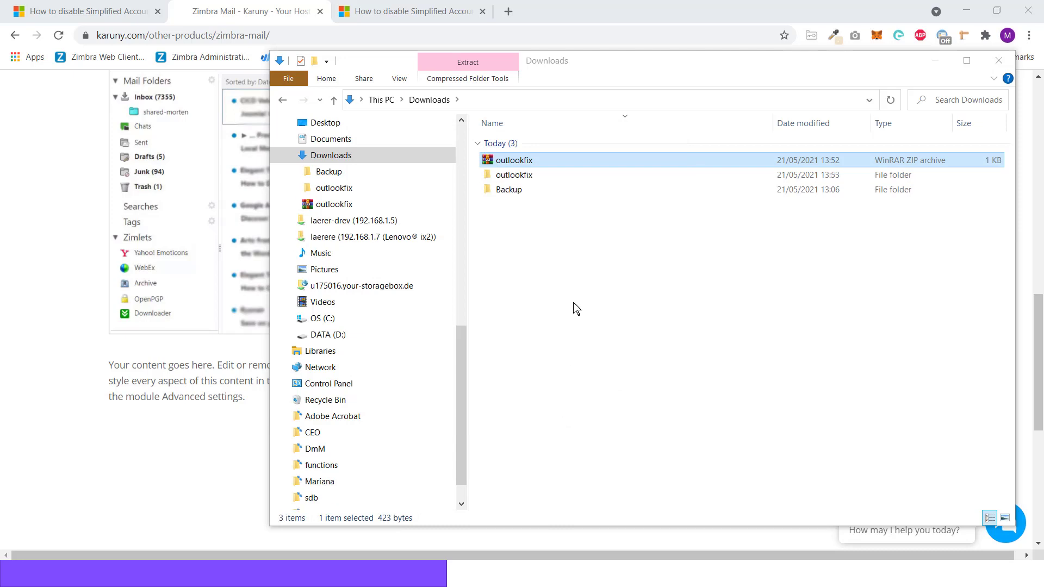
mouse_move(514, 174)
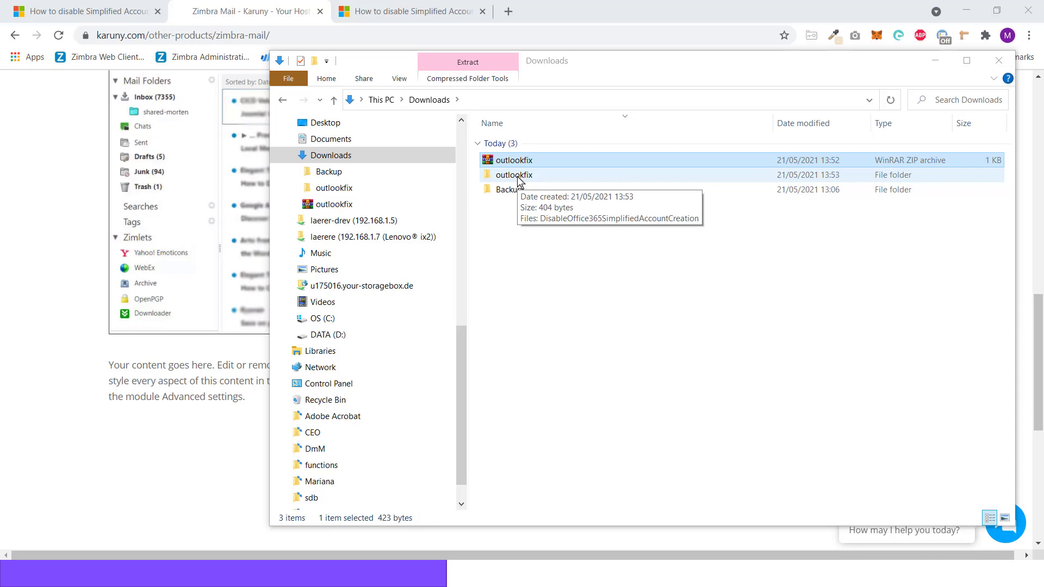
Run DisableOffice365SimplifiedAccountCreation.reg from the outlookfix folder and confirm adding its keys.
double_click(514, 175)
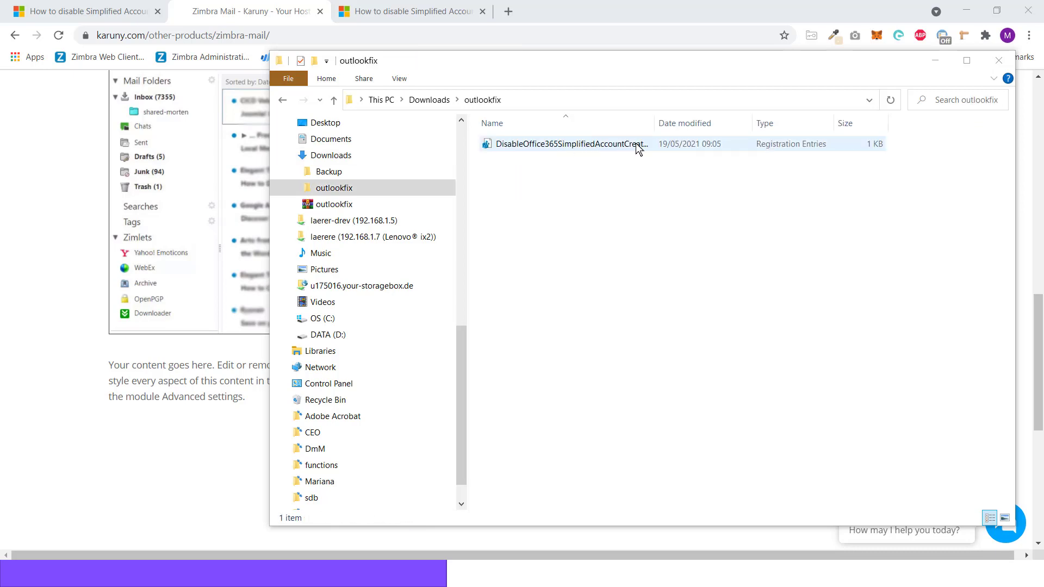
mouse_move(550, 154)
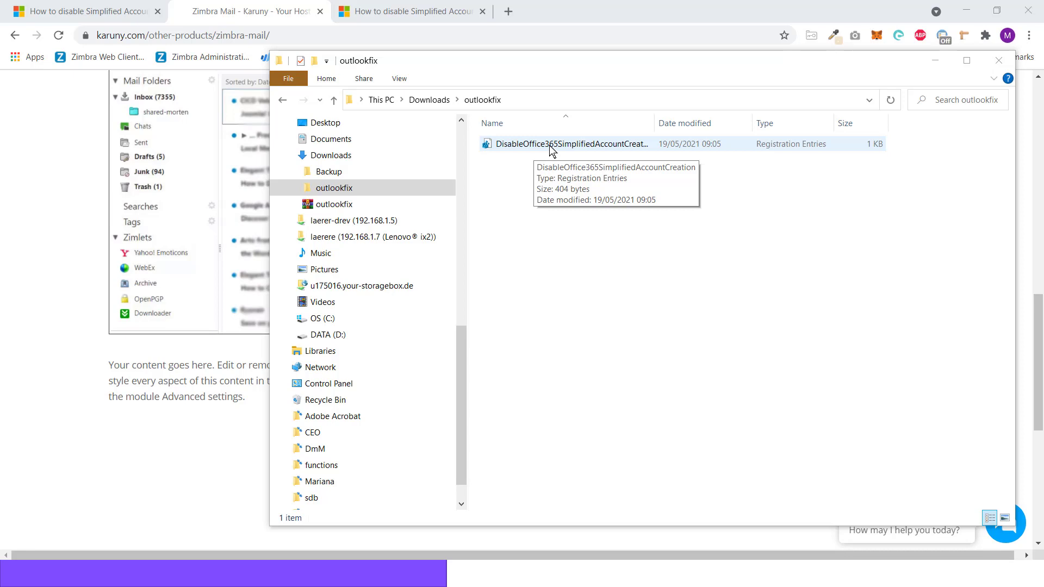
left_click(569, 144)
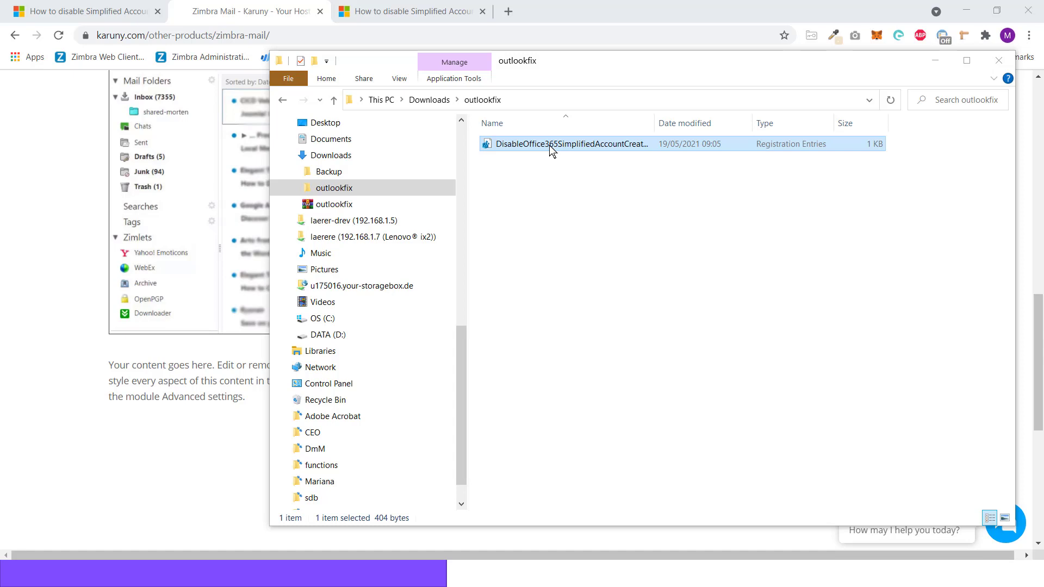
double_click(570, 144)
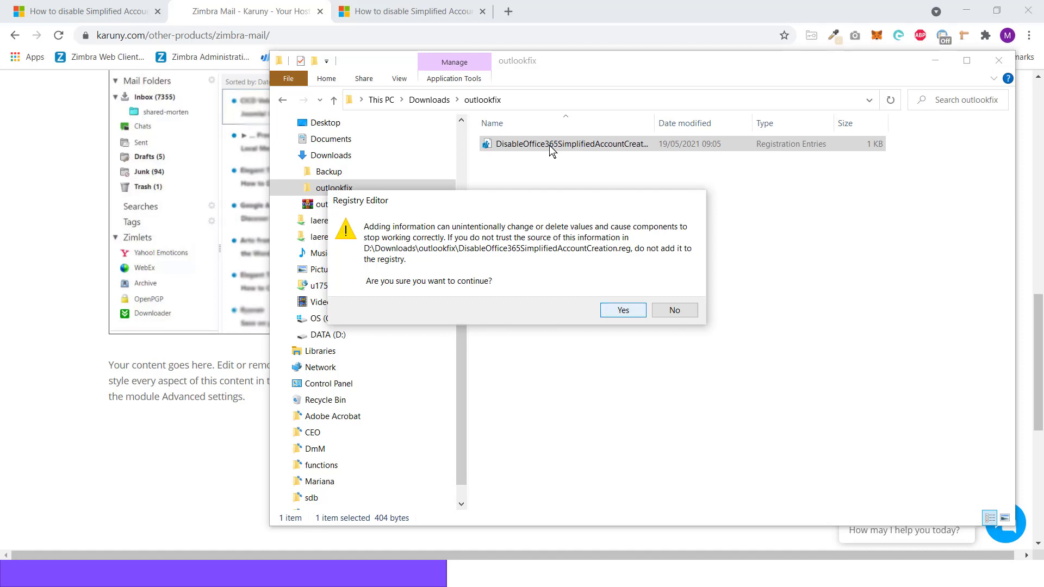
left_click(621, 311)
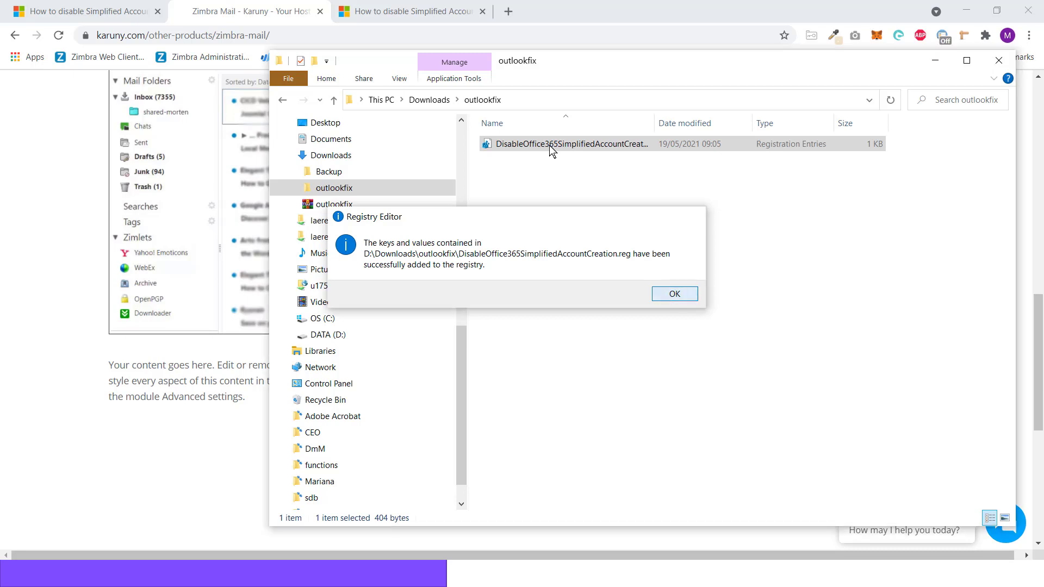
left_click(673, 294)
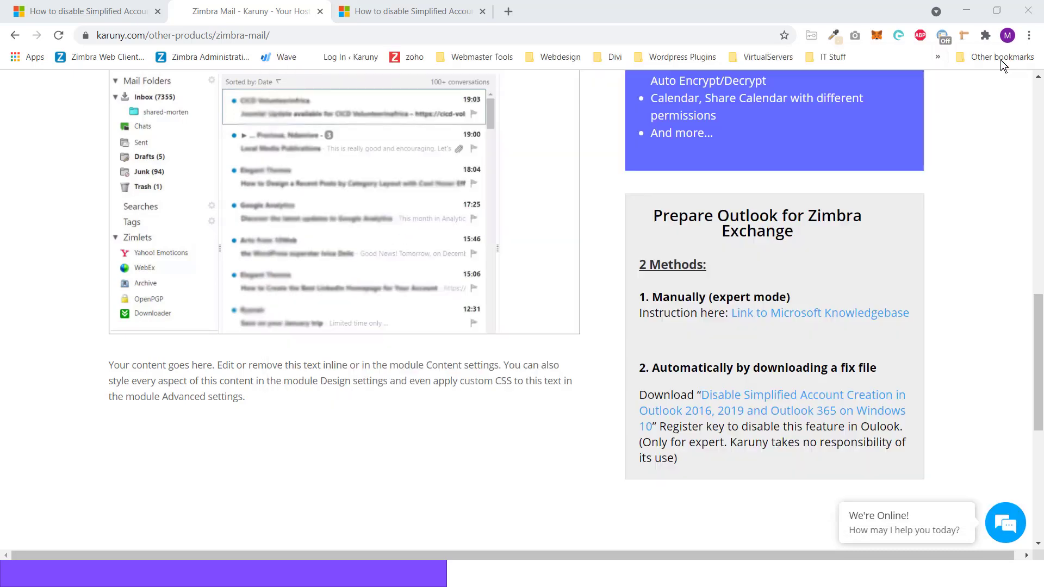
mouse_move(904, 60)
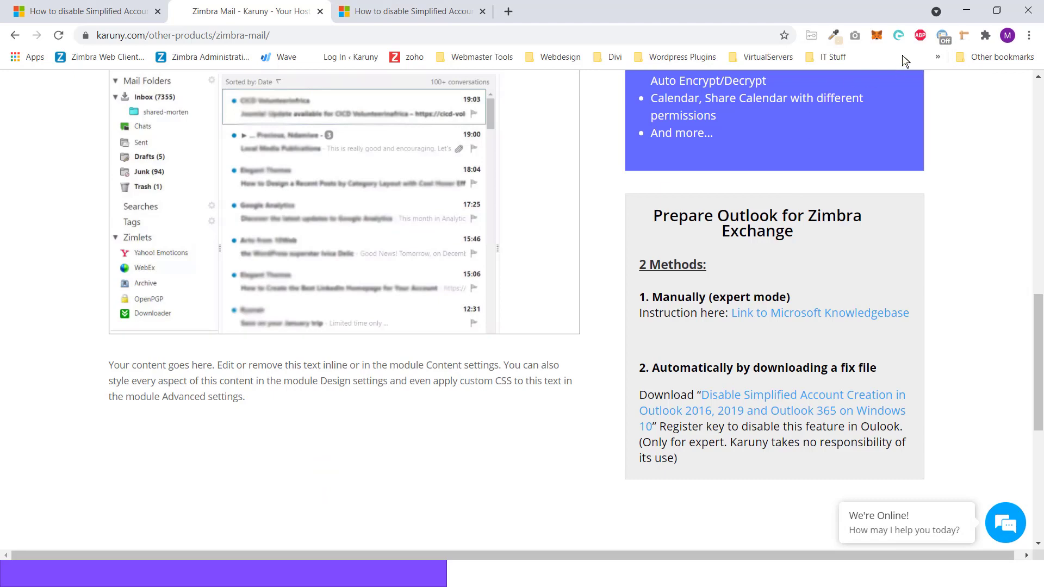
key("alt+tab")
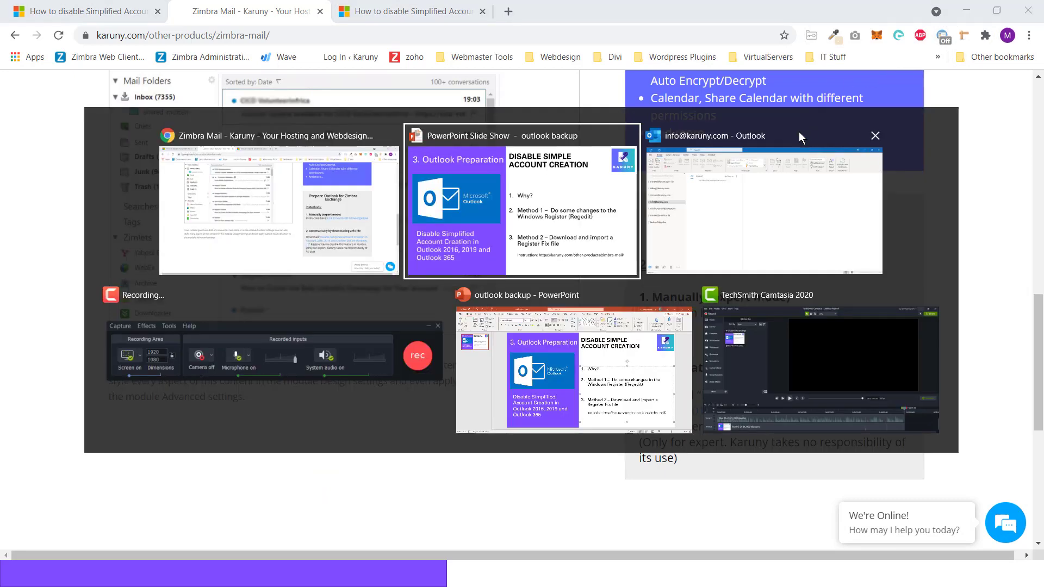
left_click(763, 199)
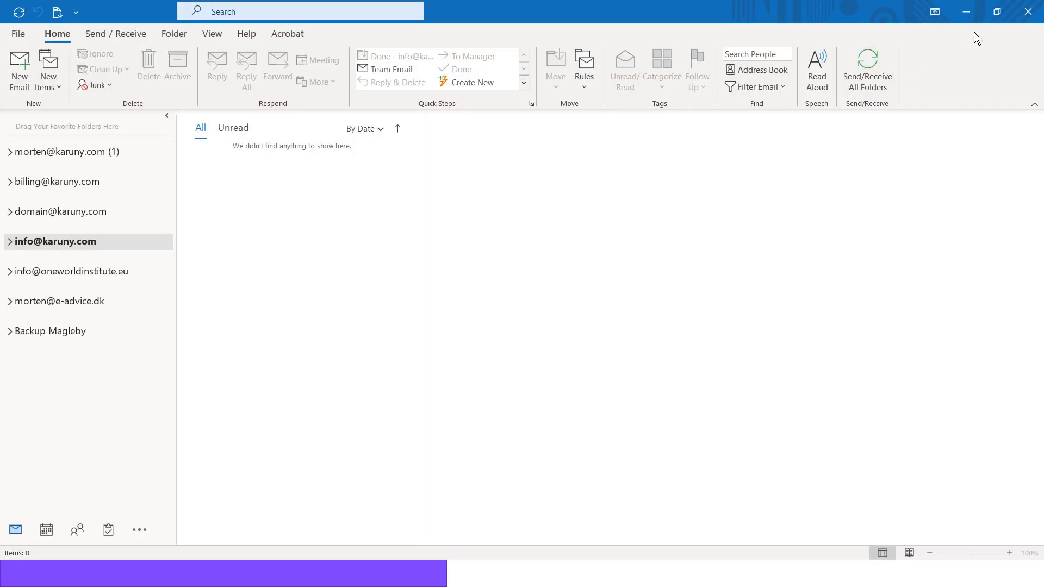
mouse_move(1028, 12)
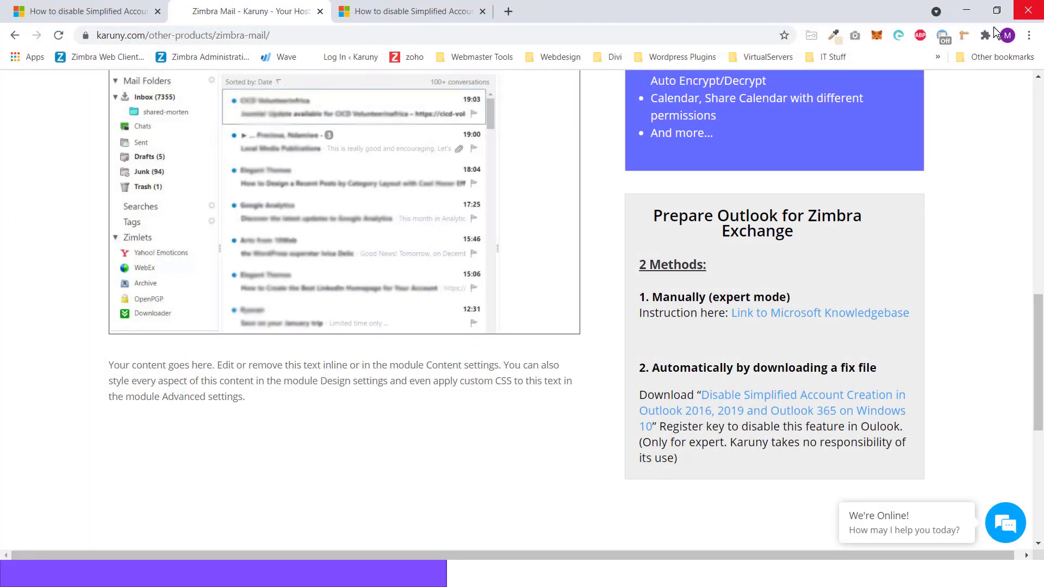
left_click(417, 573)
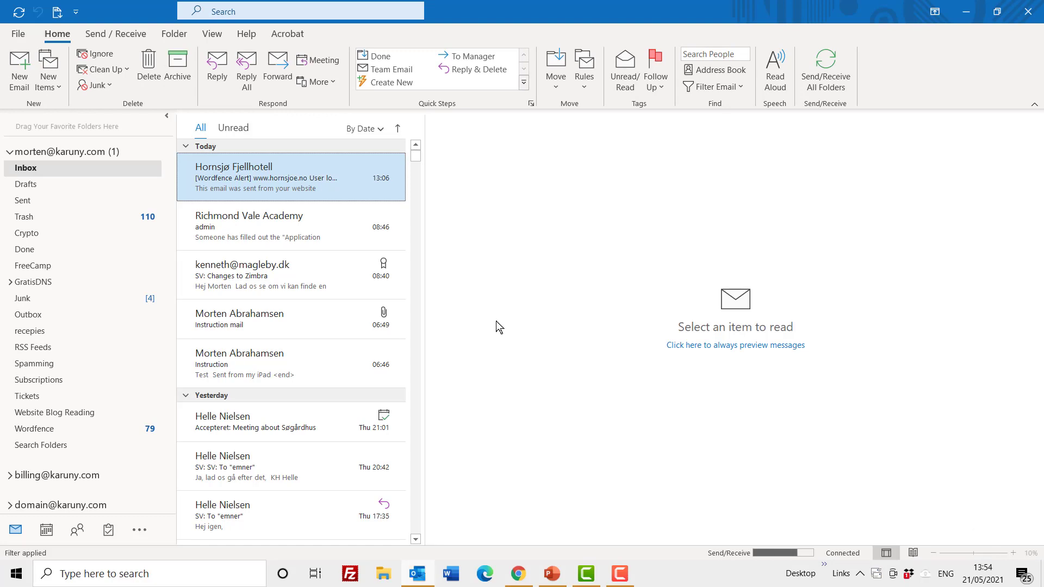
mouse_move(496, 333)
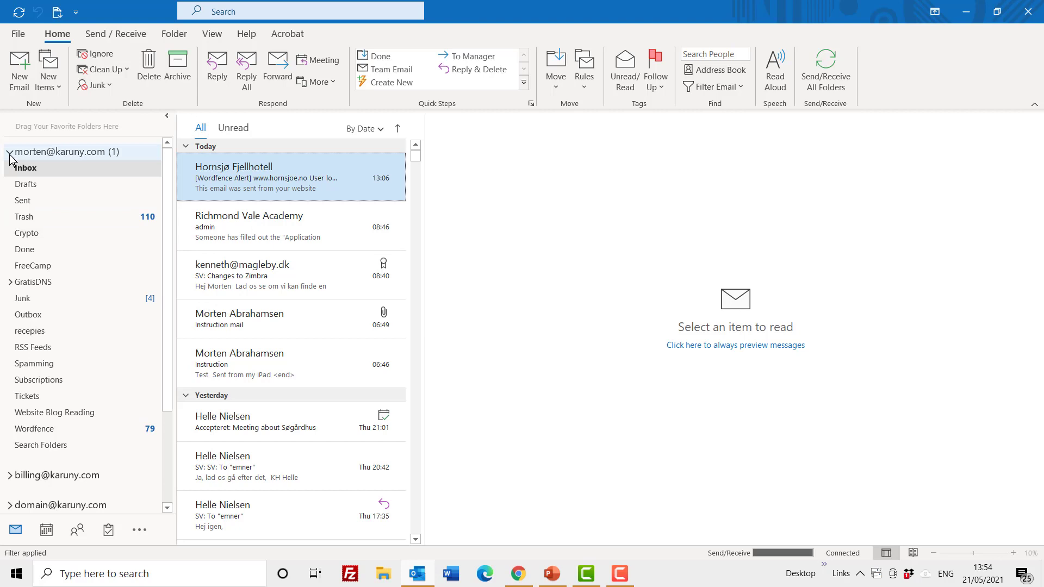
left_click(66, 151)
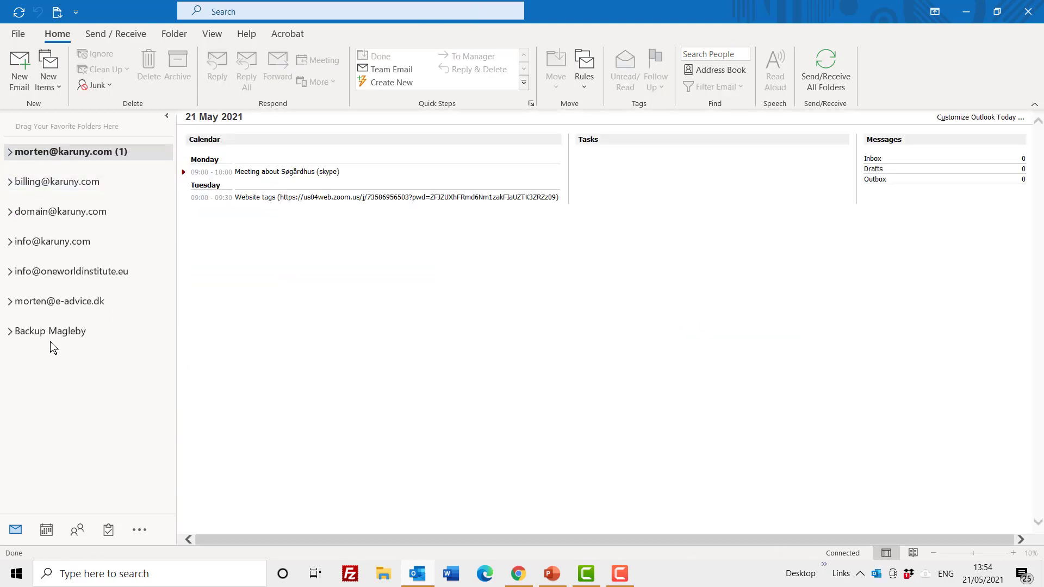
mouse_move(17, 41)
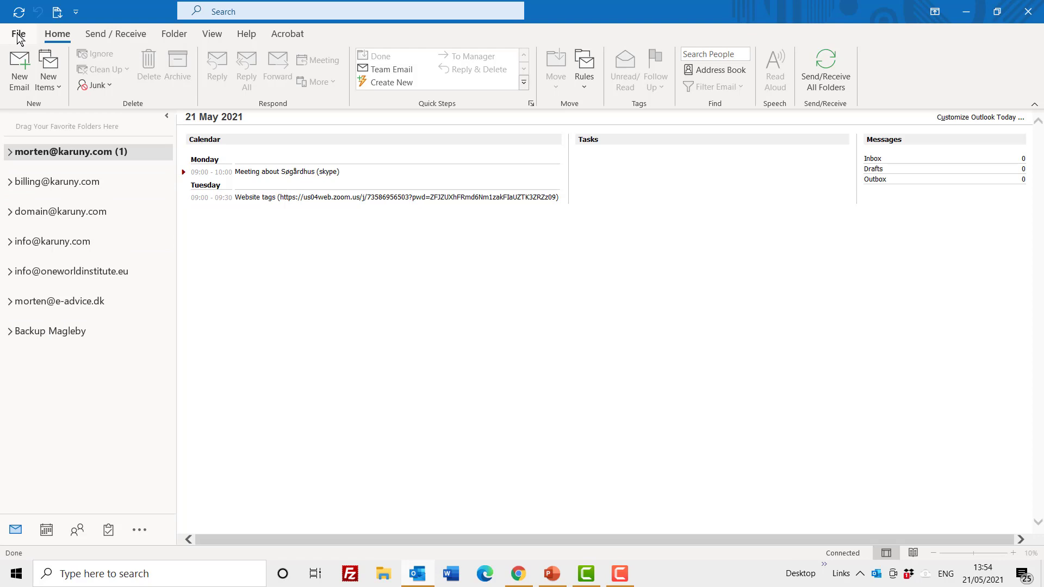
Choose Add Account under File to show the classic Auto Account Setup form.
left_click(18, 34)
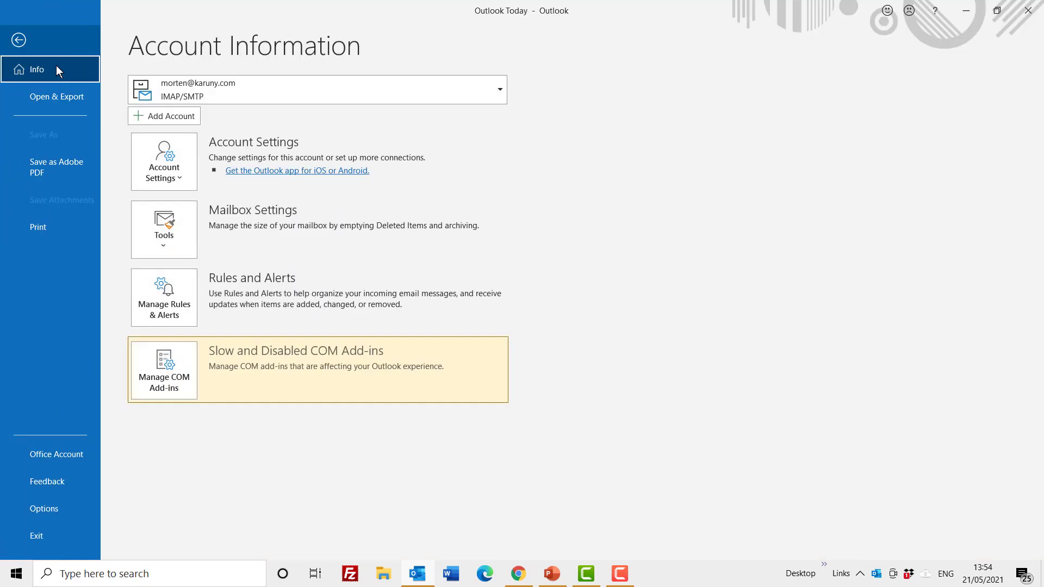
left_click(163, 115)
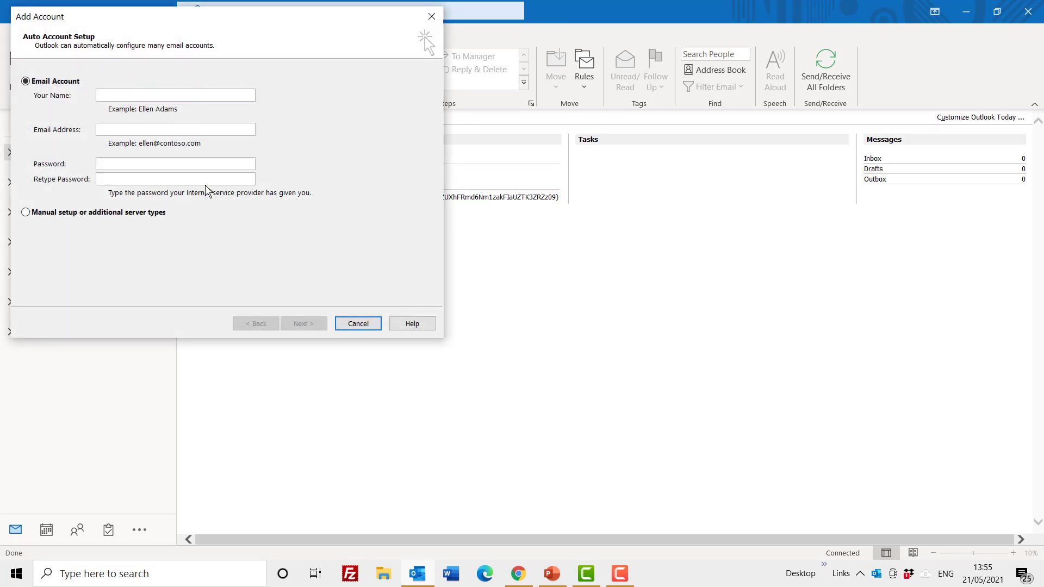
mouse_move(214, 222)
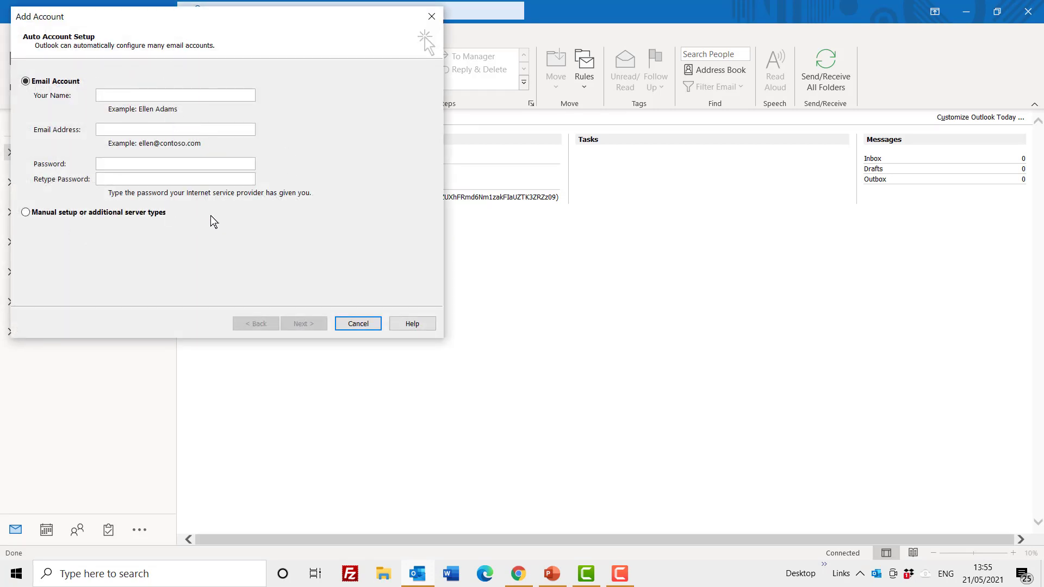